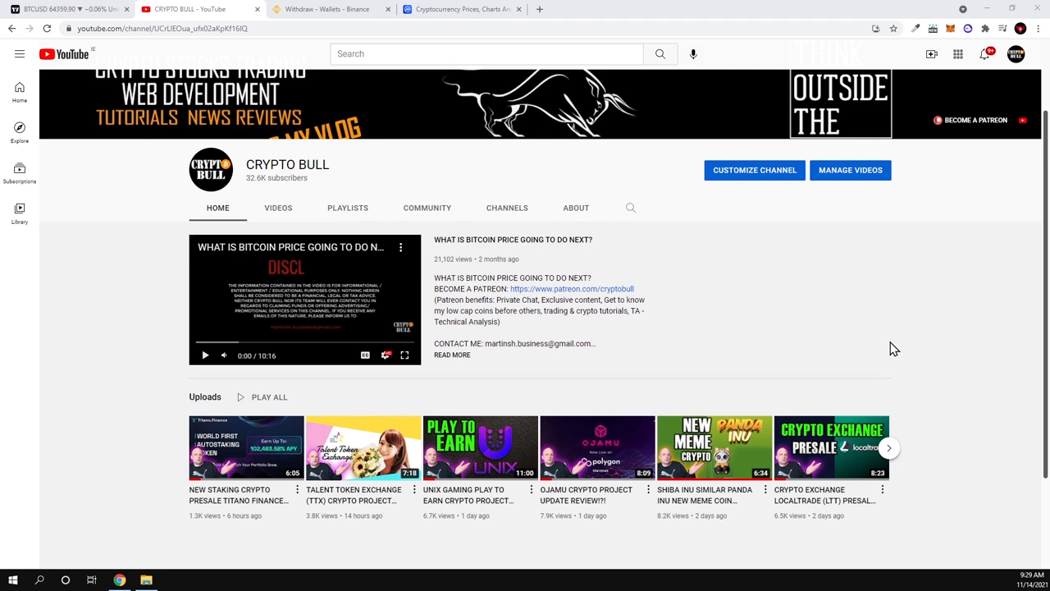
{"action": "mouse_move", "coordinate": [932, 335]}
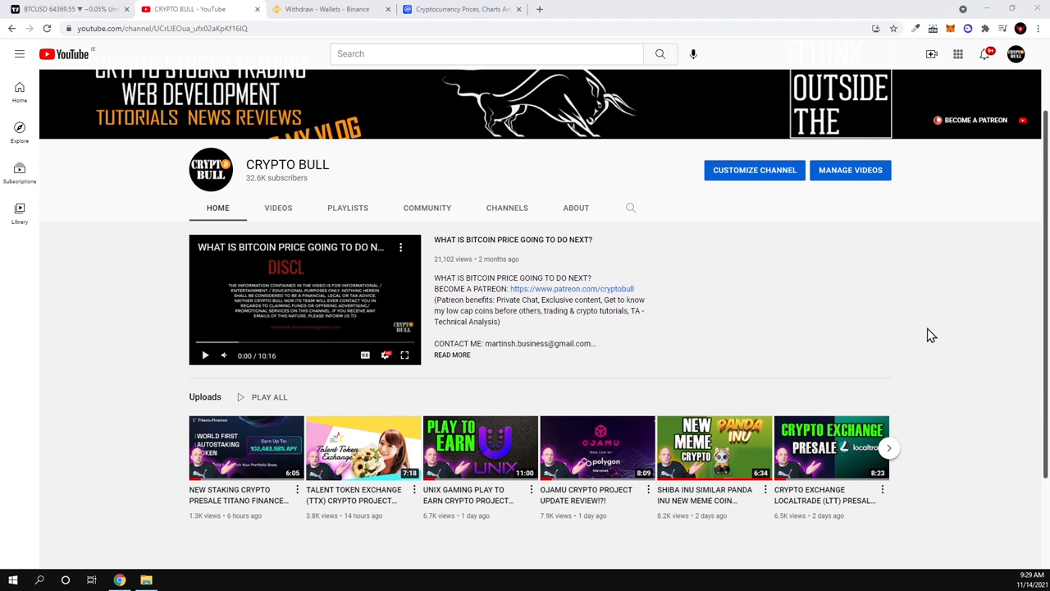
{"action": "mouse_move", "coordinate": [951, 28]}
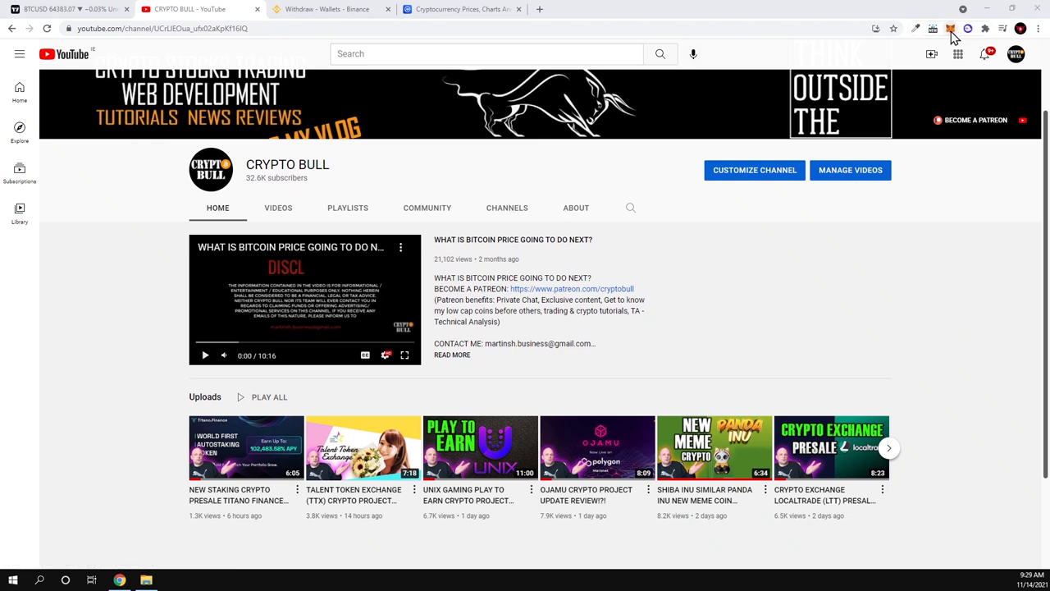
{"action": "mouse_move", "coordinate": [950, 29]}
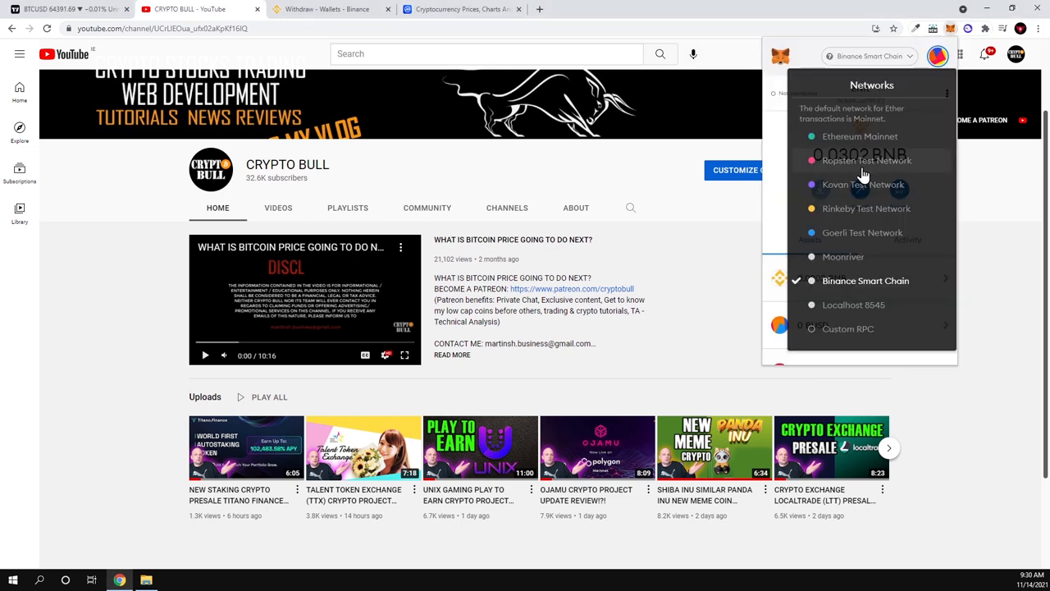
{"action": "mouse_move", "coordinate": [846, 287]}
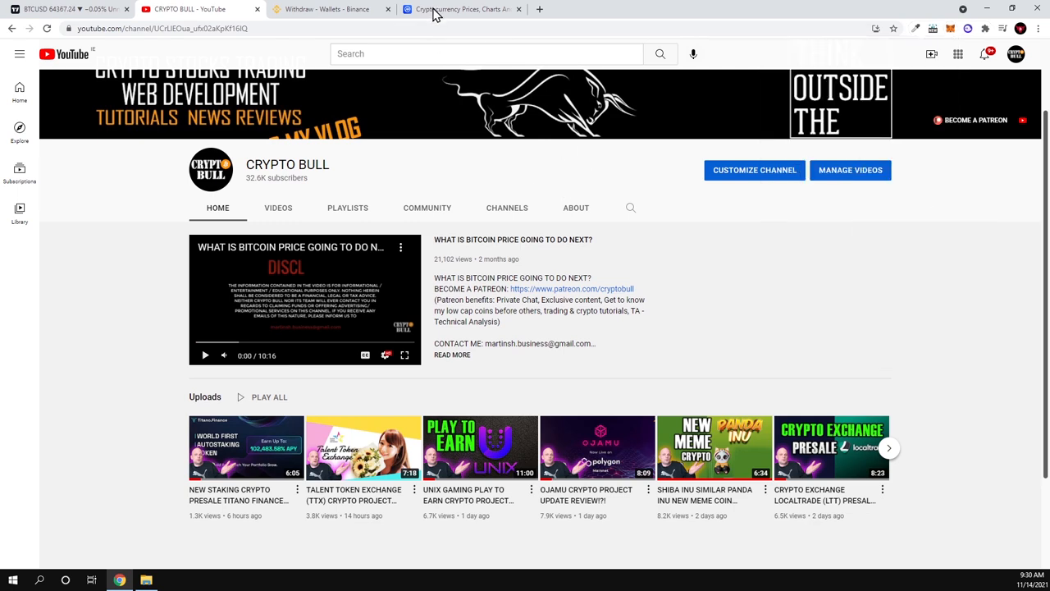
Search CoinMarketCap and open the JOE token's price page from recent searches.
{"action": "left_click", "coordinate": [463, 9]}
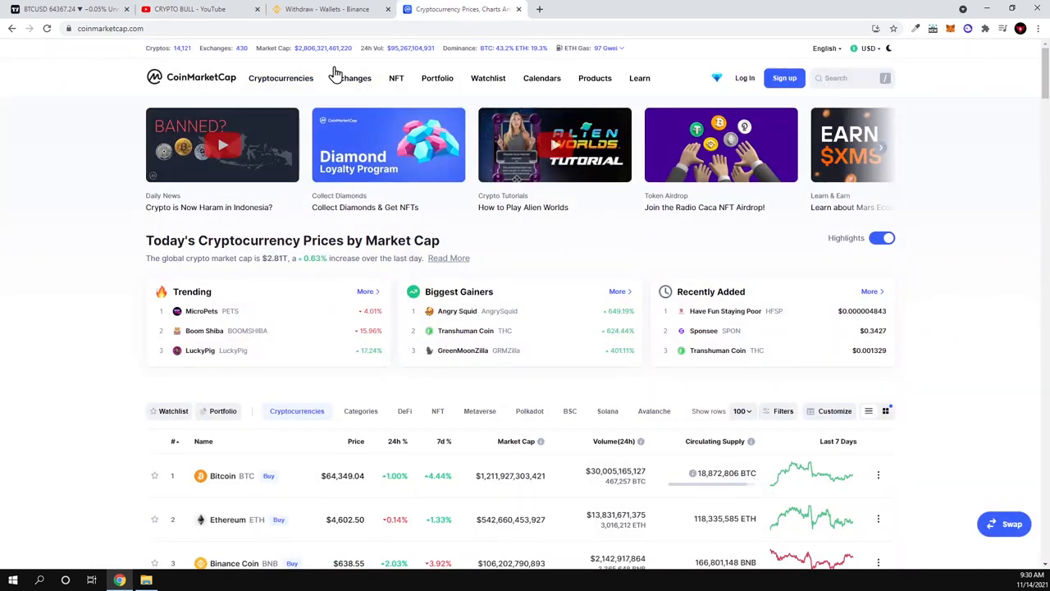
{"action": "left_click", "coordinate": [849, 78]}
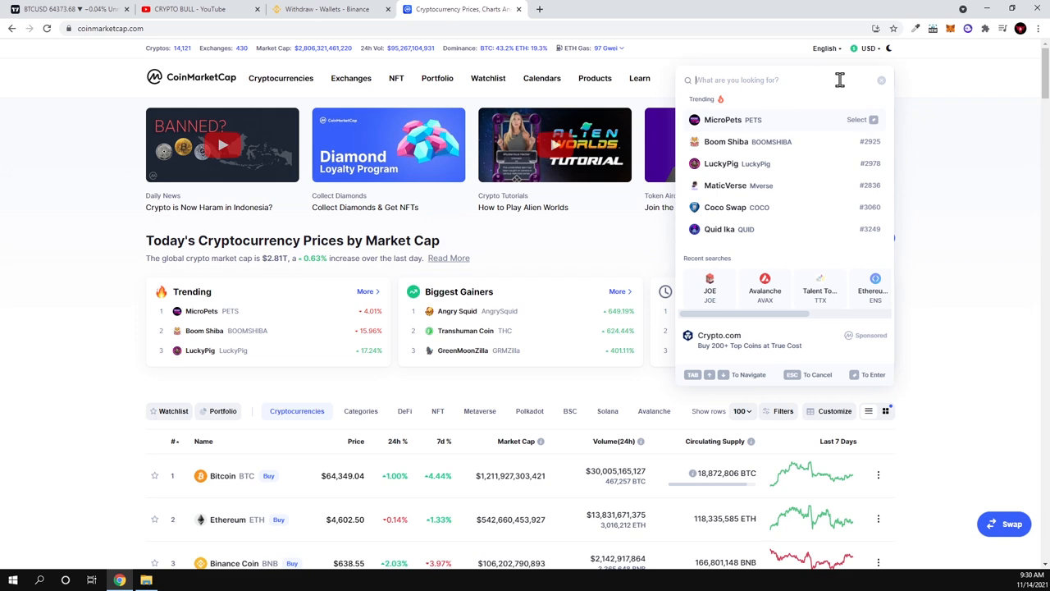
{"action": "left_click", "coordinate": [710, 284]}
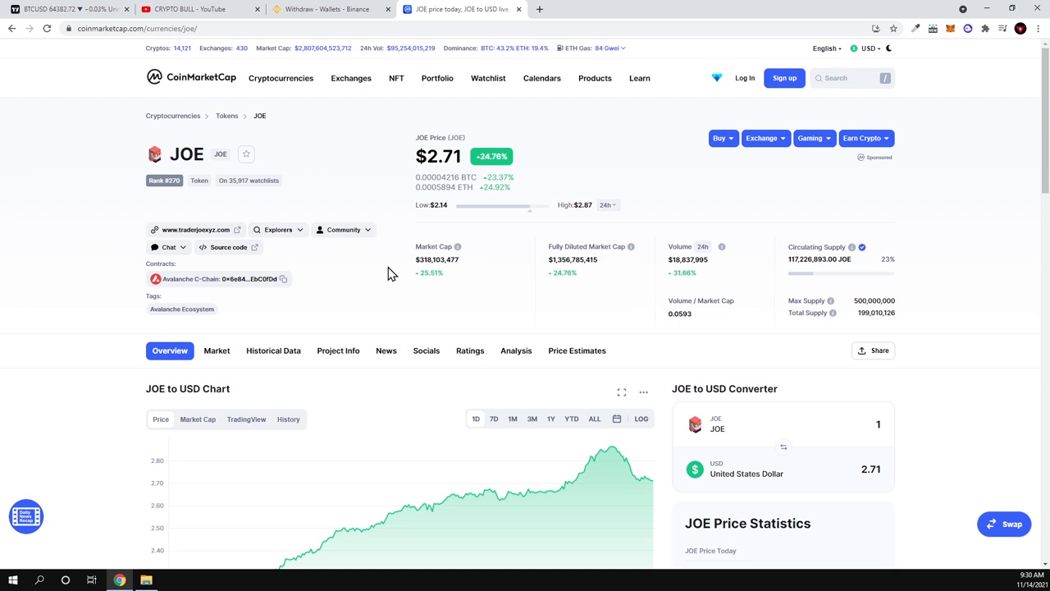
{"action": "mouse_move", "coordinate": [172, 234]}
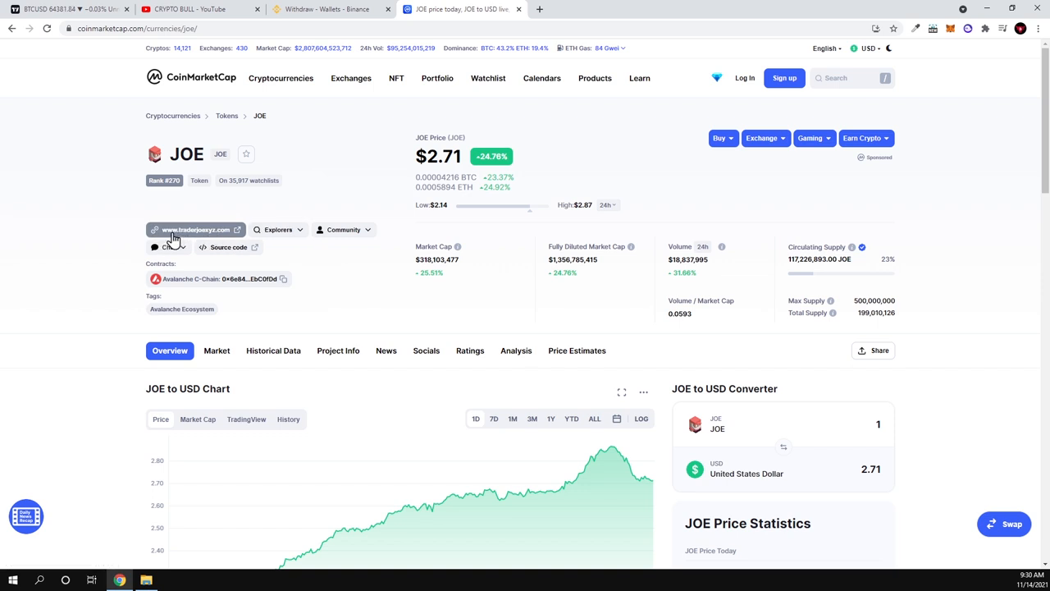
Visit traderjoexyz.com and connect the BNK MetaMask account via Connect to a wallet.
{"action": "left_click", "coordinate": [194, 229]}
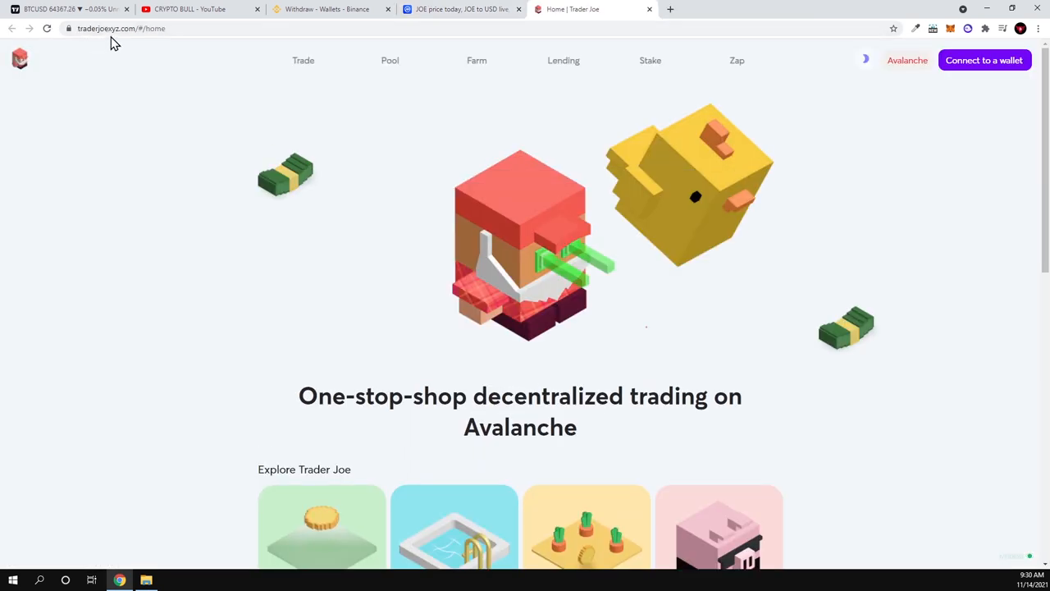
{"action": "mouse_move", "coordinate": [138, 43]}
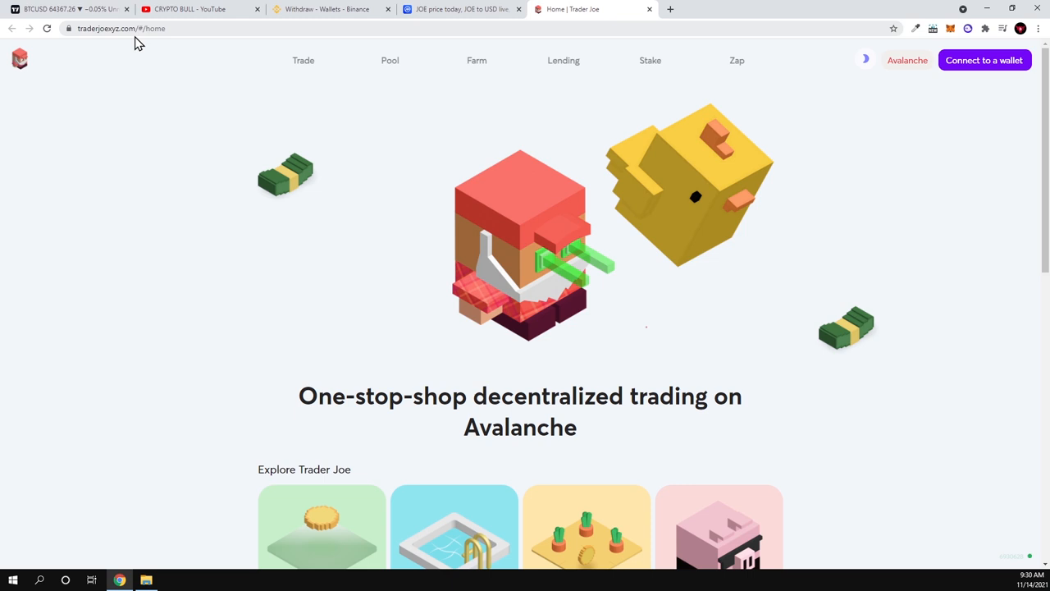
{"action": "mouse_move", "coordinate": [598, 200]}
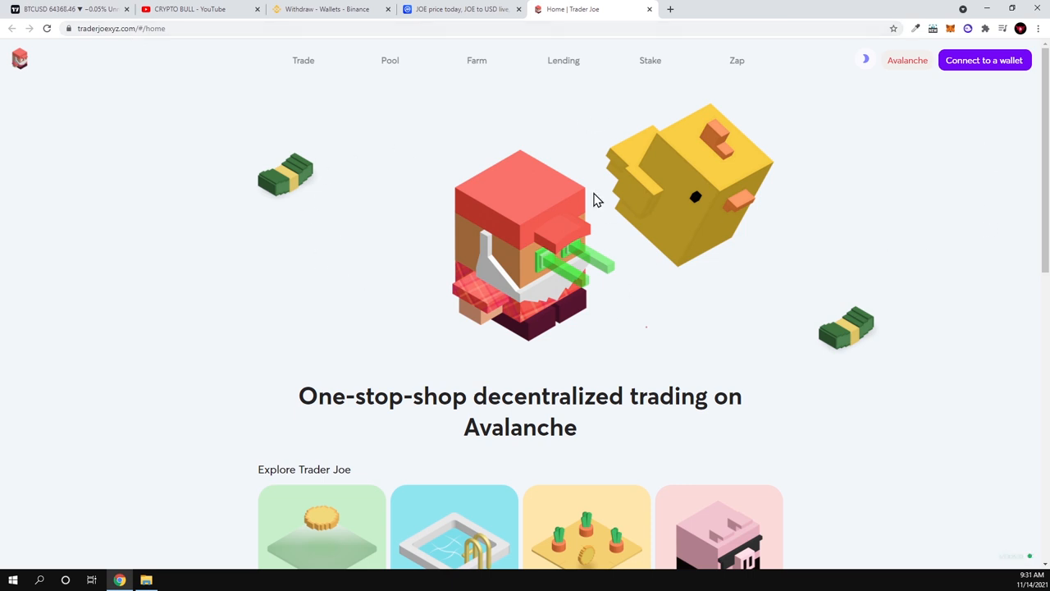
{"action": "mouse_move", "coordinate": [984, 70]}
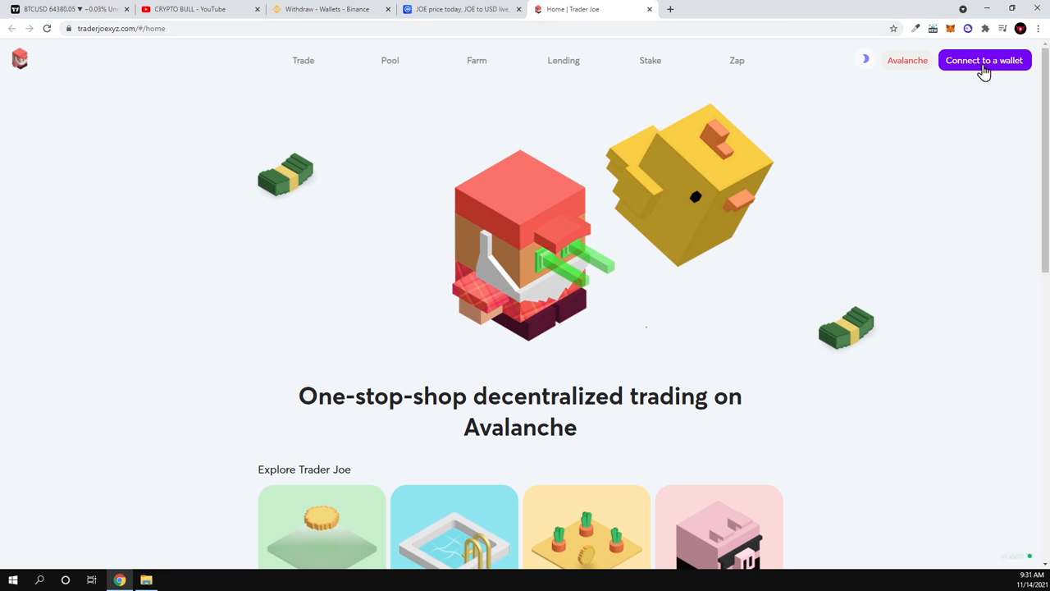
{"action": "left_click", "coordinate": [984, 60]}
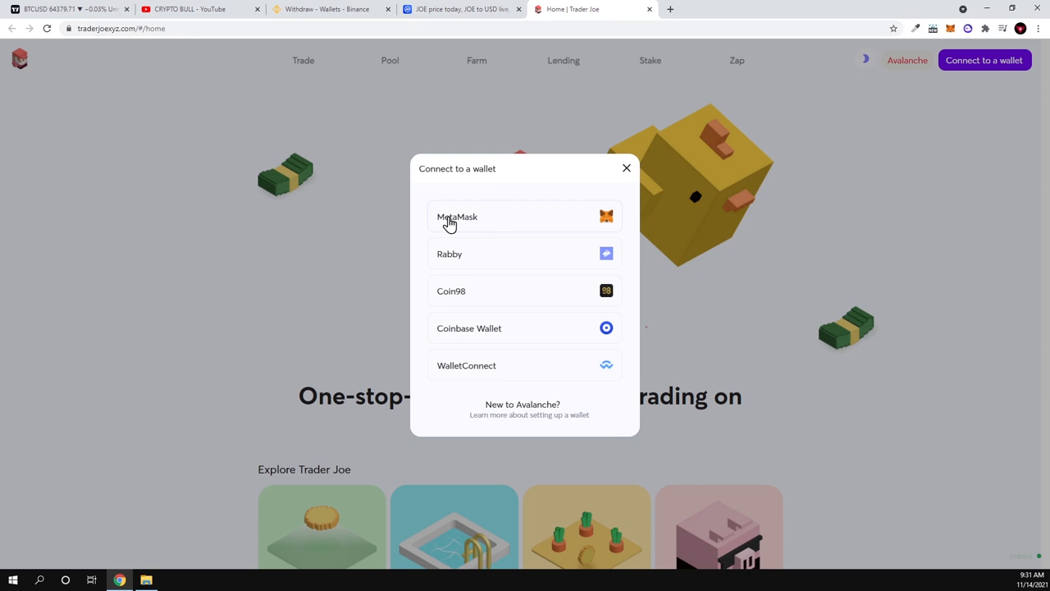
{"action": "left_click", "coordinate": [457, 216]}
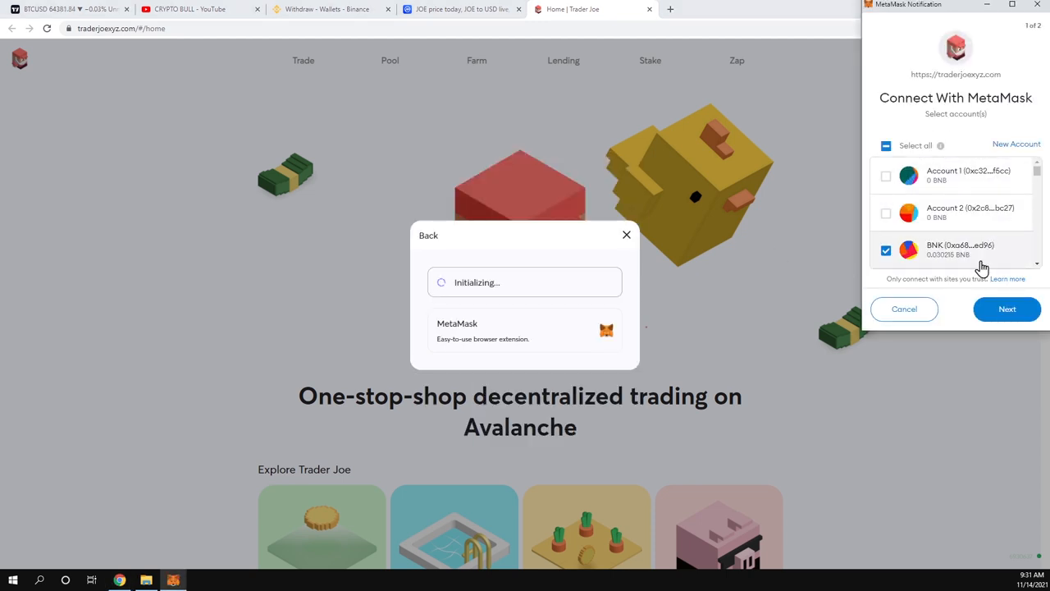
{"action": "left_click", "coordinate": [1007, 309]}
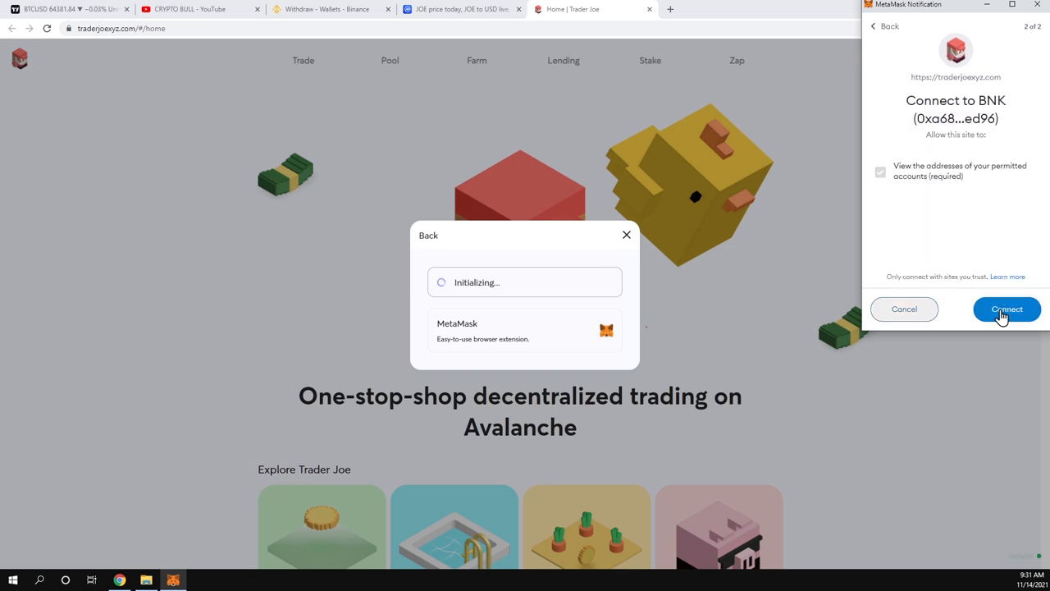
{"action": "left_click", "coordinate": [1007, 309]}
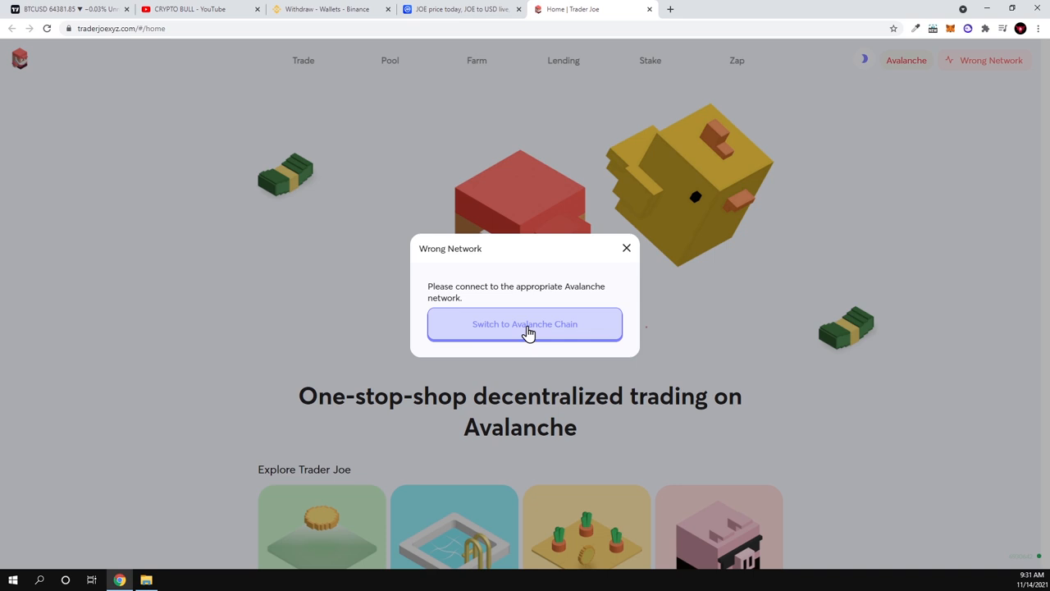
Approve adding Avalanche Mainnet C-Chain in MetaMask and switch the wallet to it.
{"action": "left_click", "coordinate": [524, 323]}
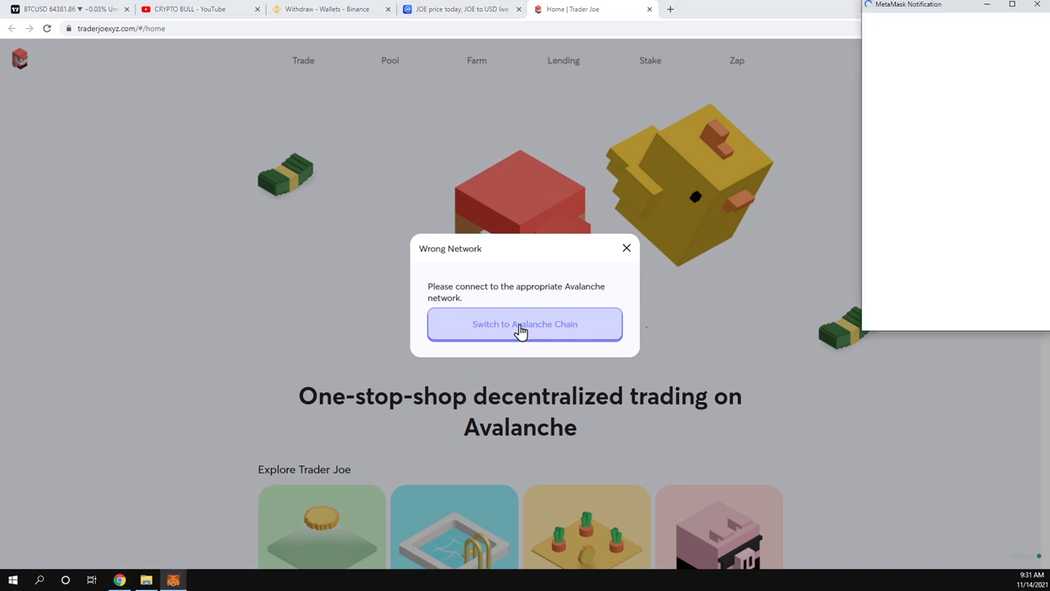
{"action": "left_click", "coordinate": [524, 324]}
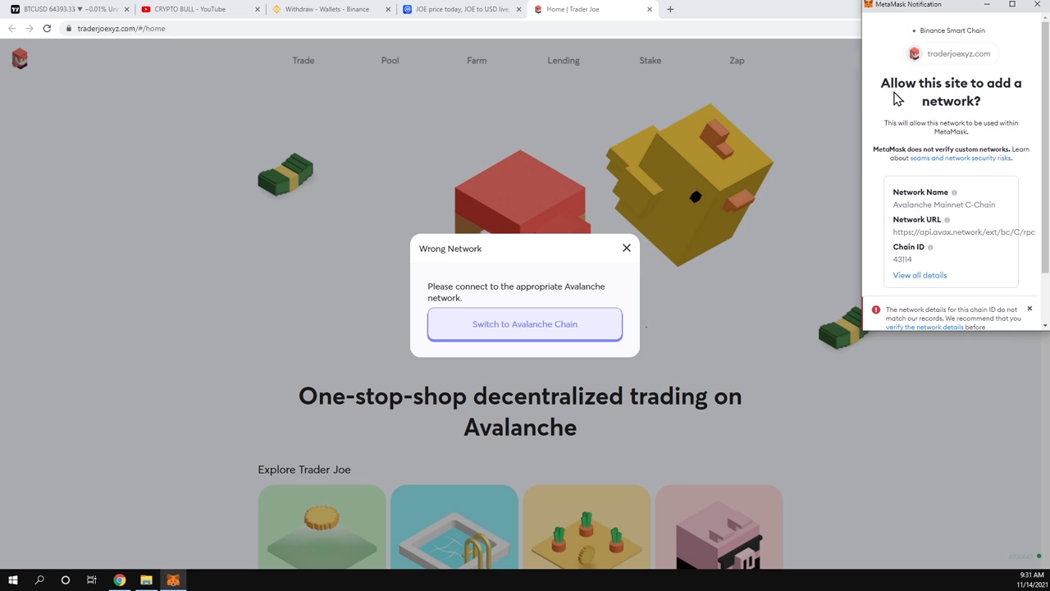
{"action": "mouse_move", "coordinate": [973, 126]}
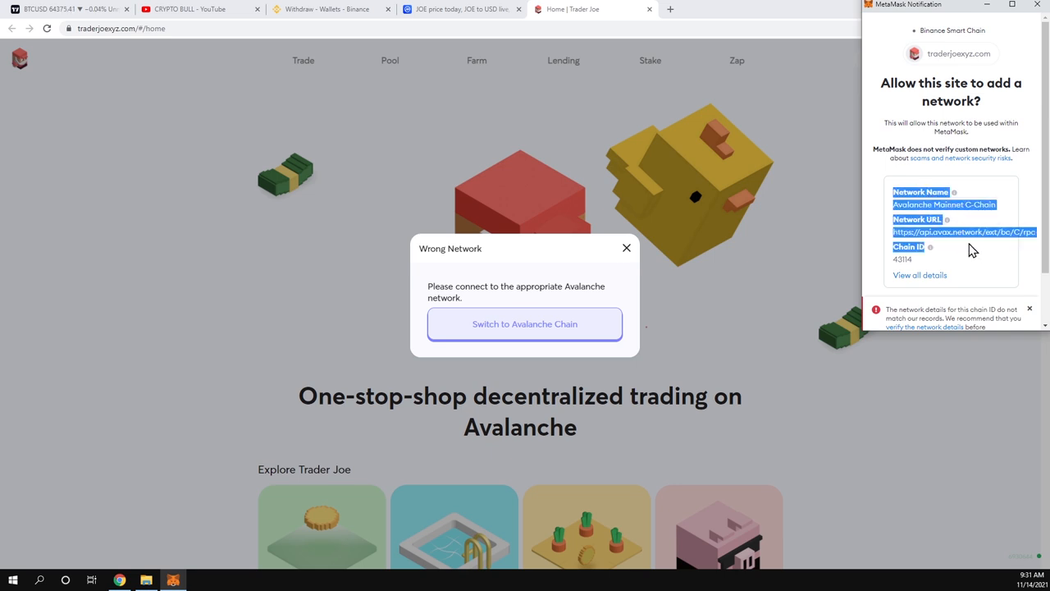
{"action": "double_click", "coordinate": [903, 259]}
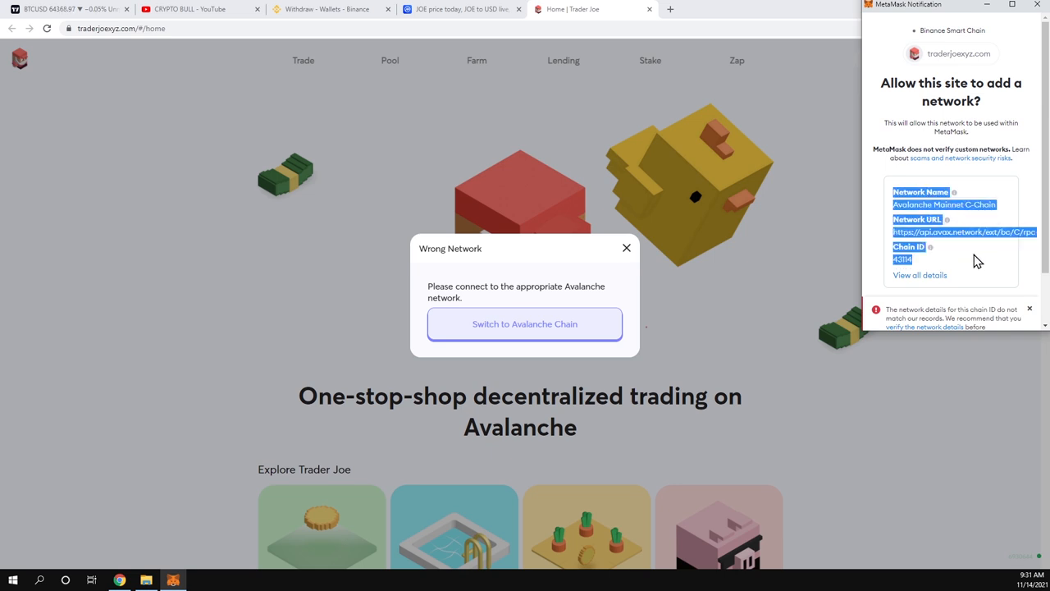
{"action": "mouse_move", "coordinate": [913, 195]}
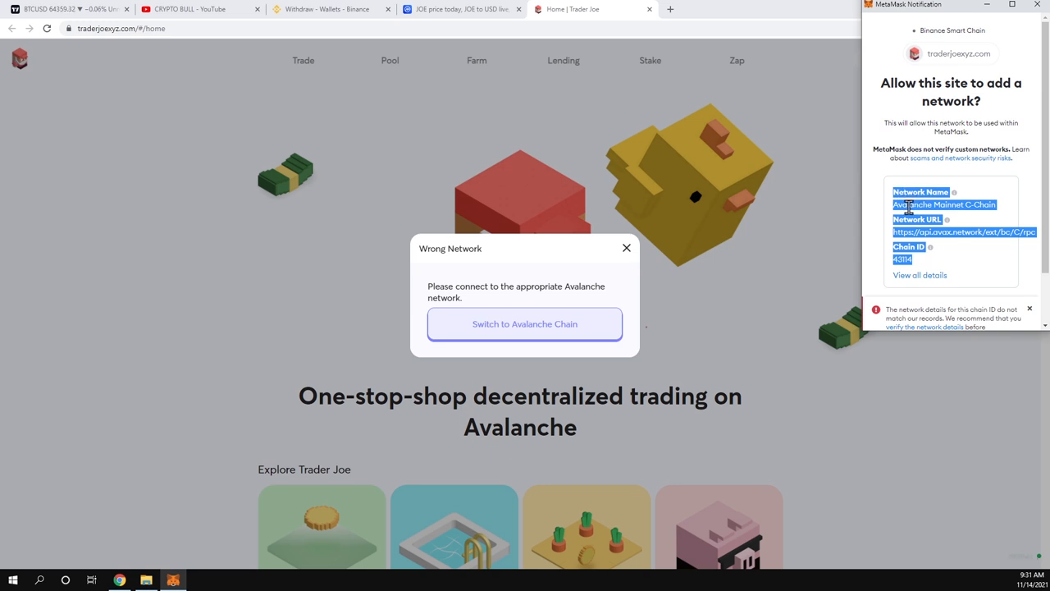
{"action": "scroll", "scroll_direction": "down", "scroll_amount": 3}
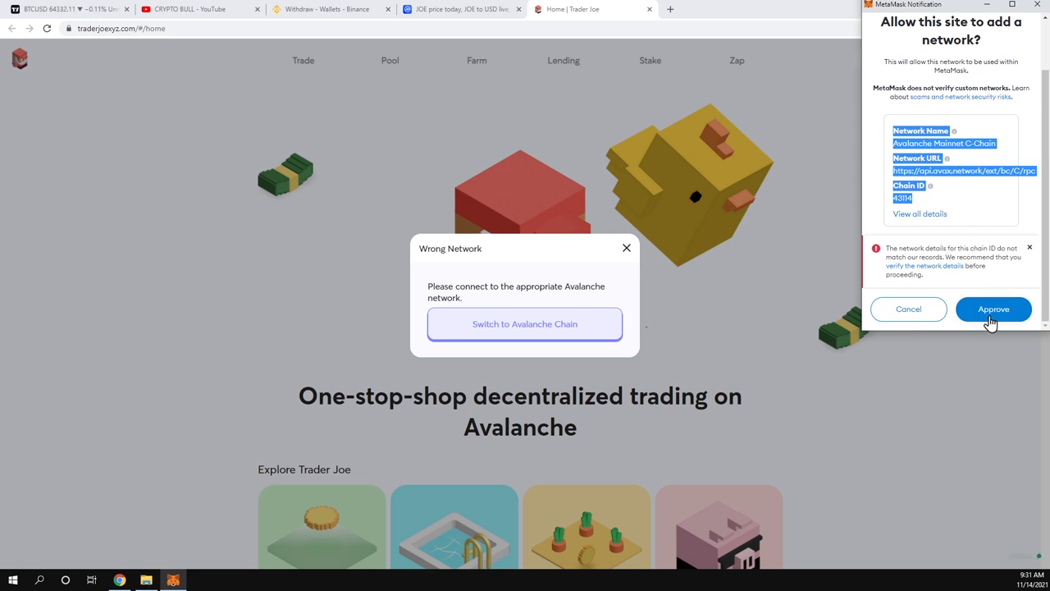
{"action": "left_click", "coordinate": [994, 309]}
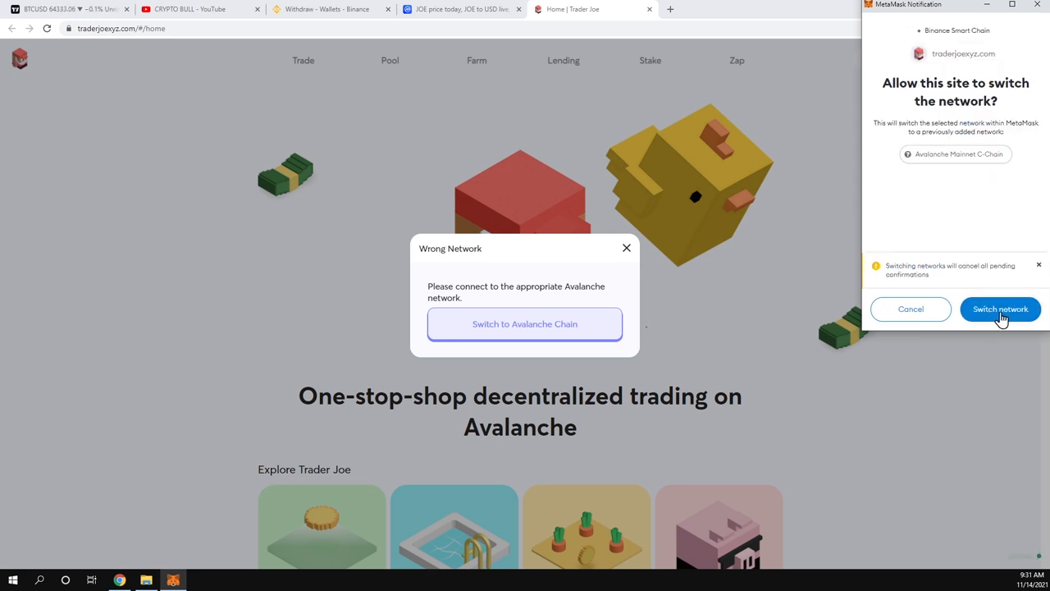
{"action": "left_click", "coordinate": [1001, 308]}
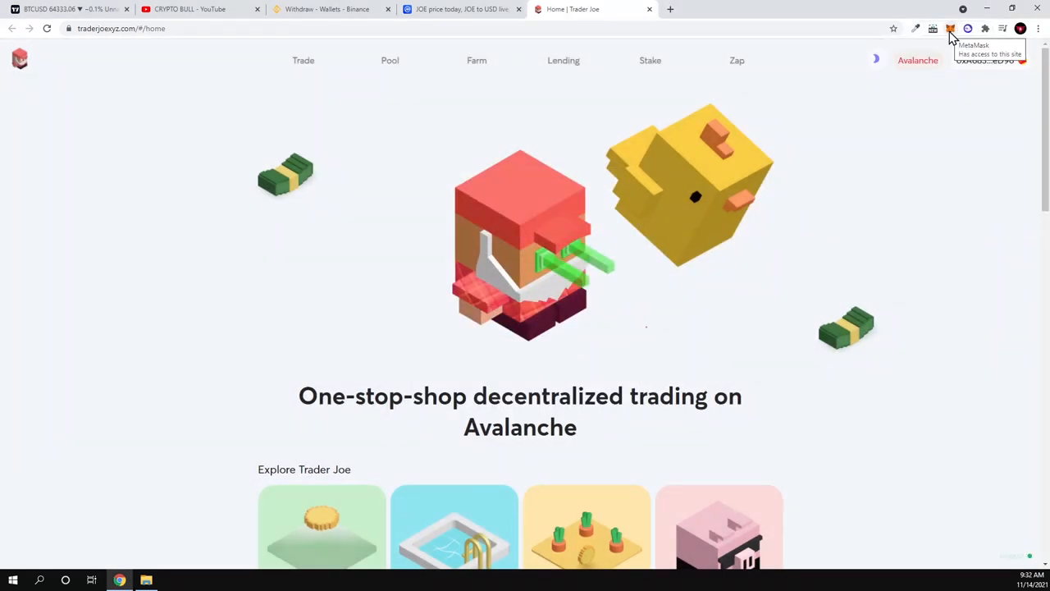
Confirm Avalanche Mainnet C-Chain is checked in MetaMask's networks, then go to Binance's AVAX withdrawal tab.
{"action": "left_click", "coordinate": [951, 28]}
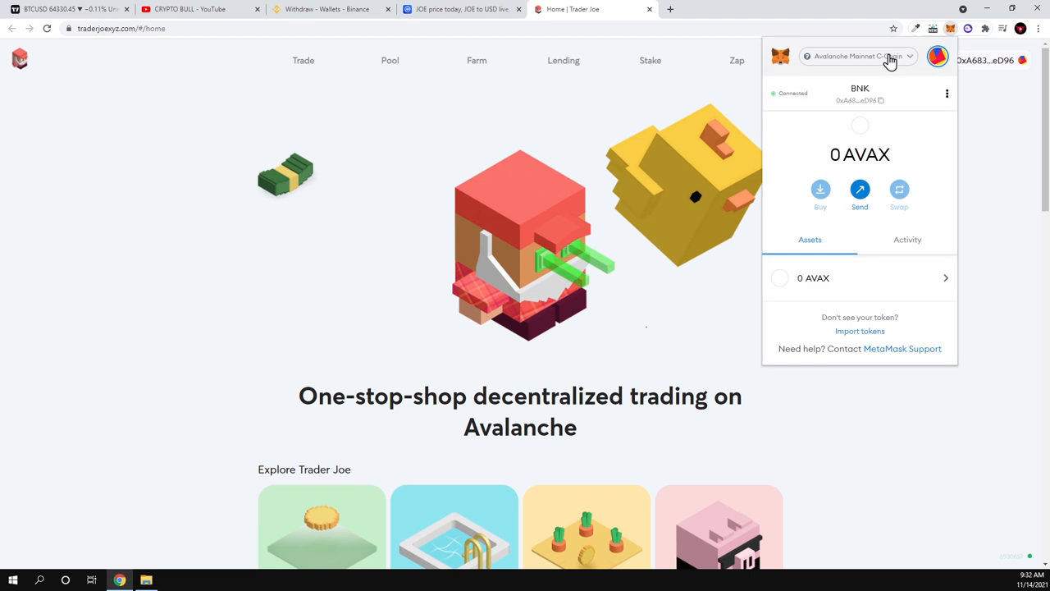
{"action": "left_click", "coordinate": [858, 56]}
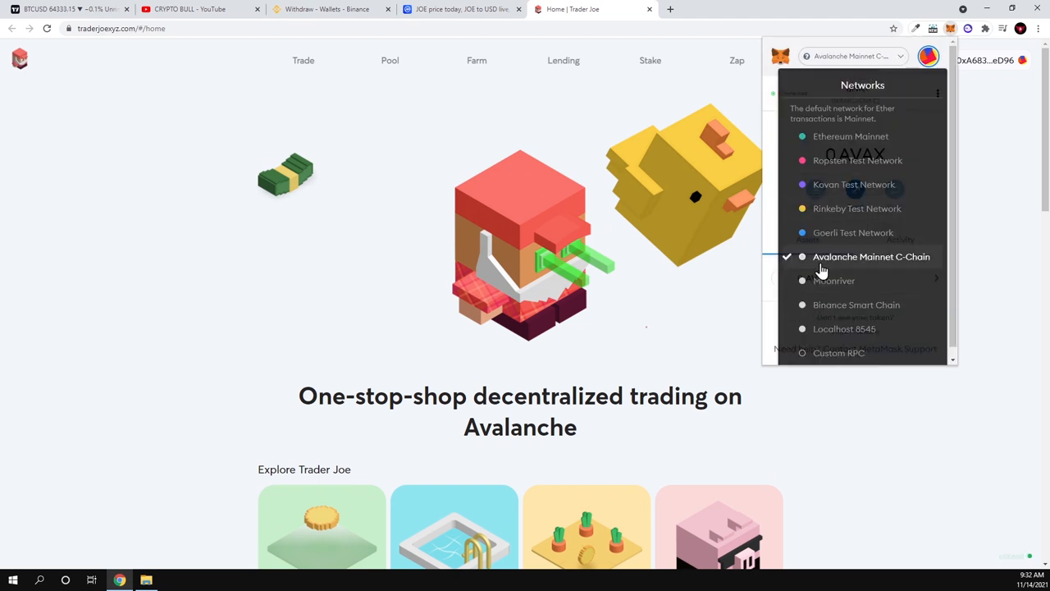
{"action": "mouse_move", "coordinate": [914, 270]}
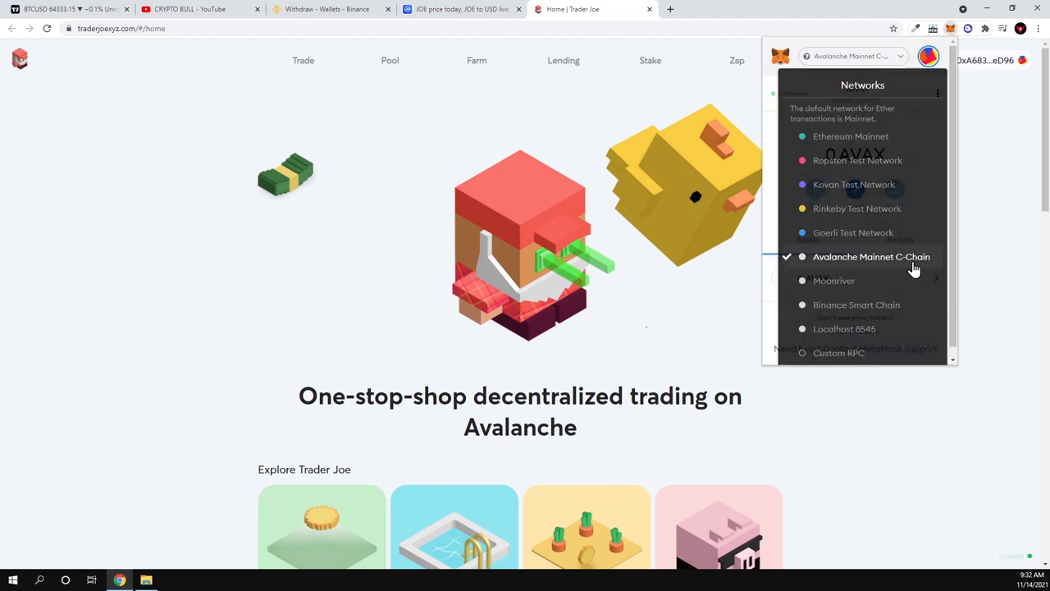
{"action": "mouse_move", "coordinate": [947, 255]}
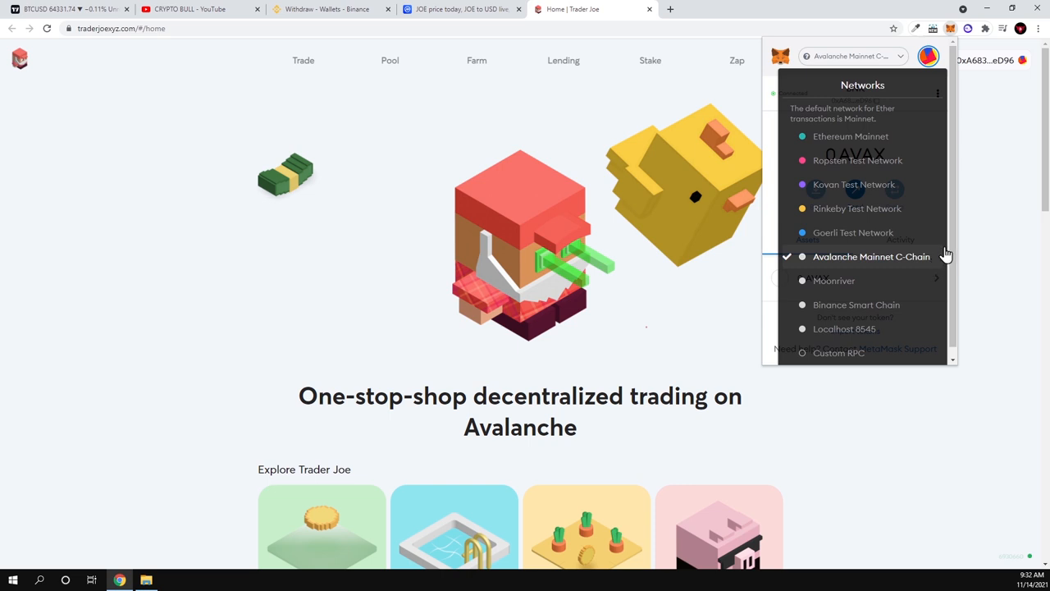
{"action": "mouse_move", "coordinate": [918, 264]}
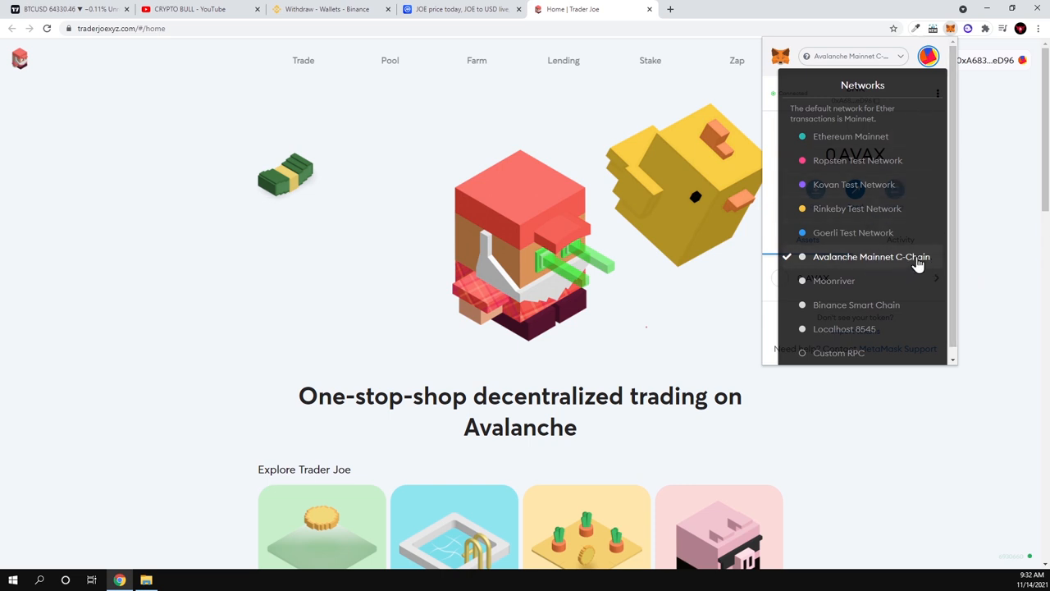
{"action": "mouse_move", "coordinate": [919, 264]}
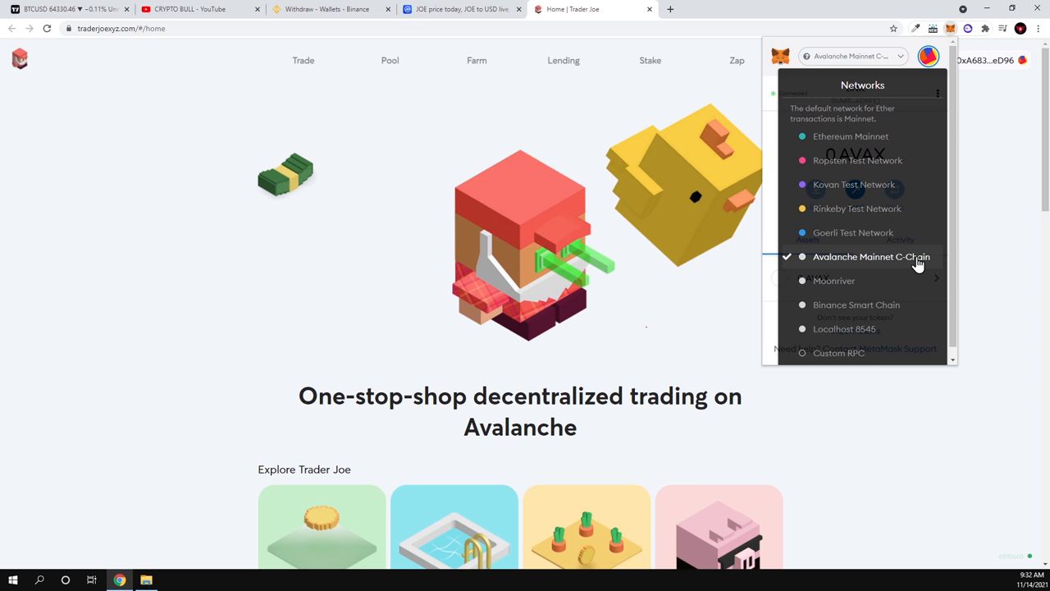
{"action": "mouse_move", "coordinate": [913, 265]}
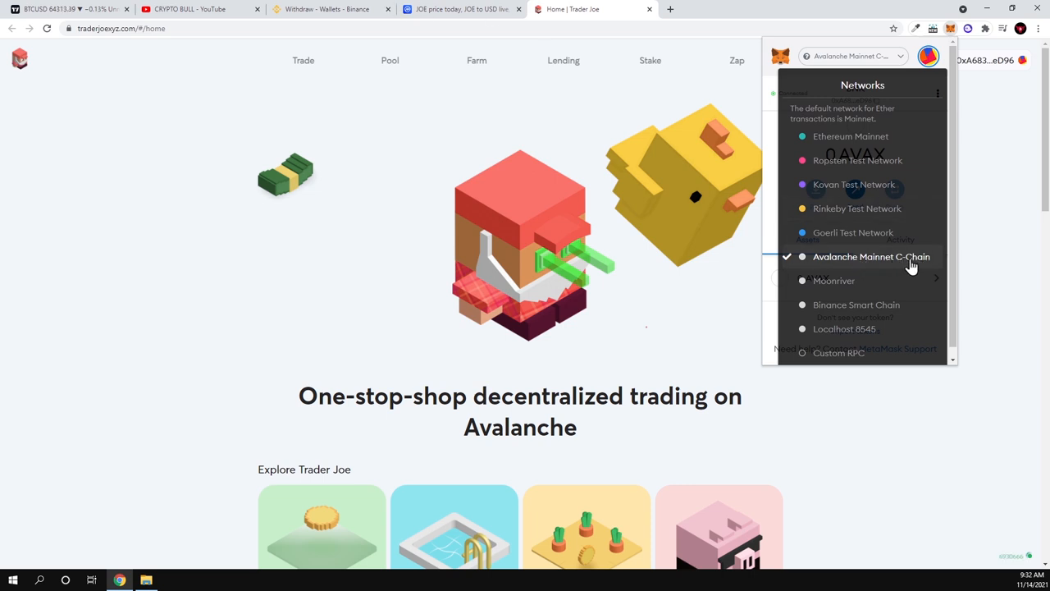
{"action": "mouse_move", "coordinate": [328, 23]}
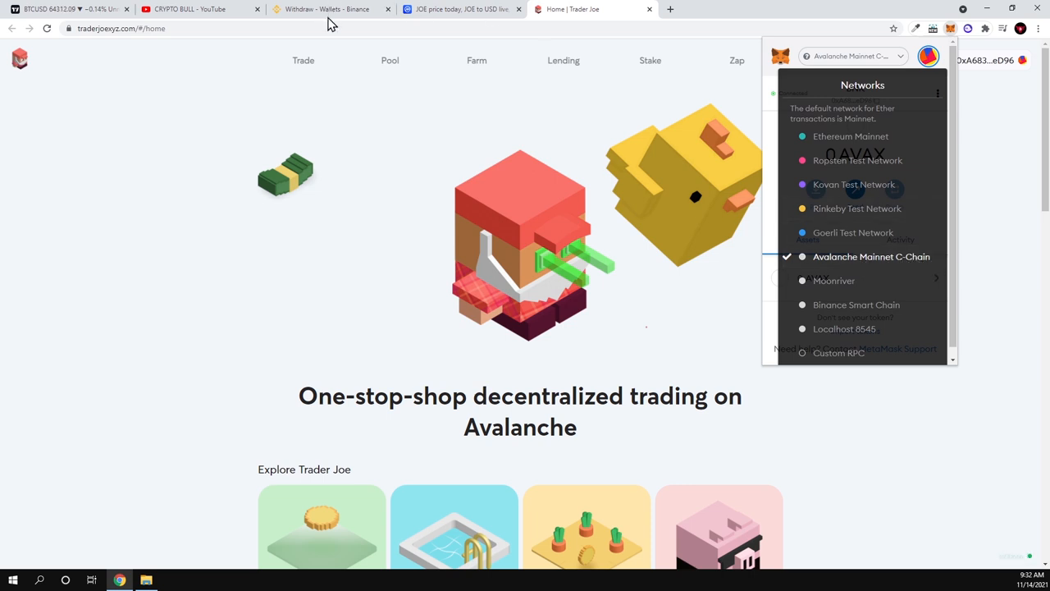
{"action": "left_click", "coordinate": [329, 9]}
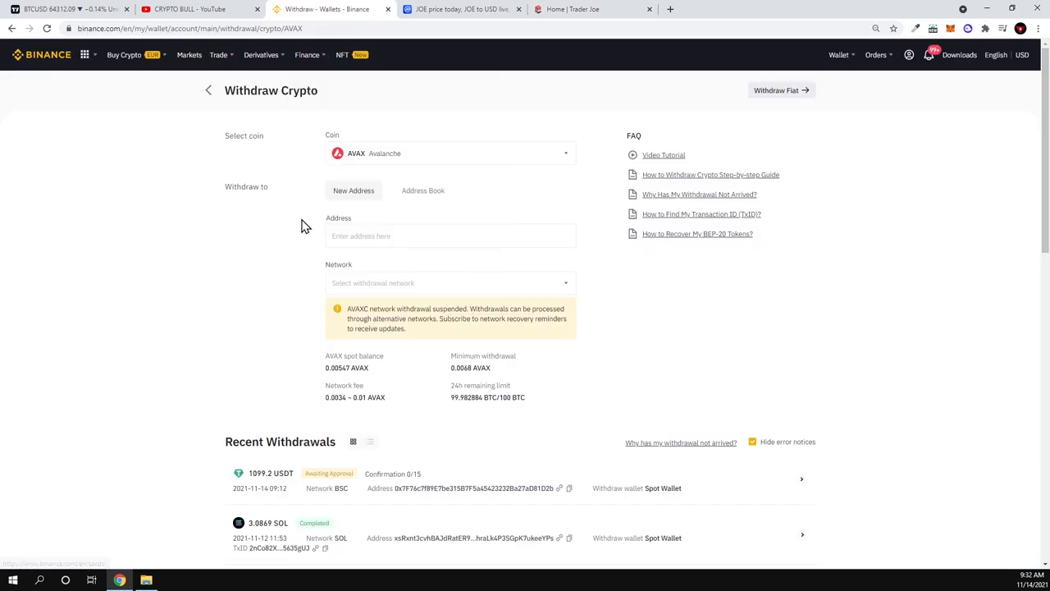
{"action": "mouse_move", "coordinate": [408, 154]}
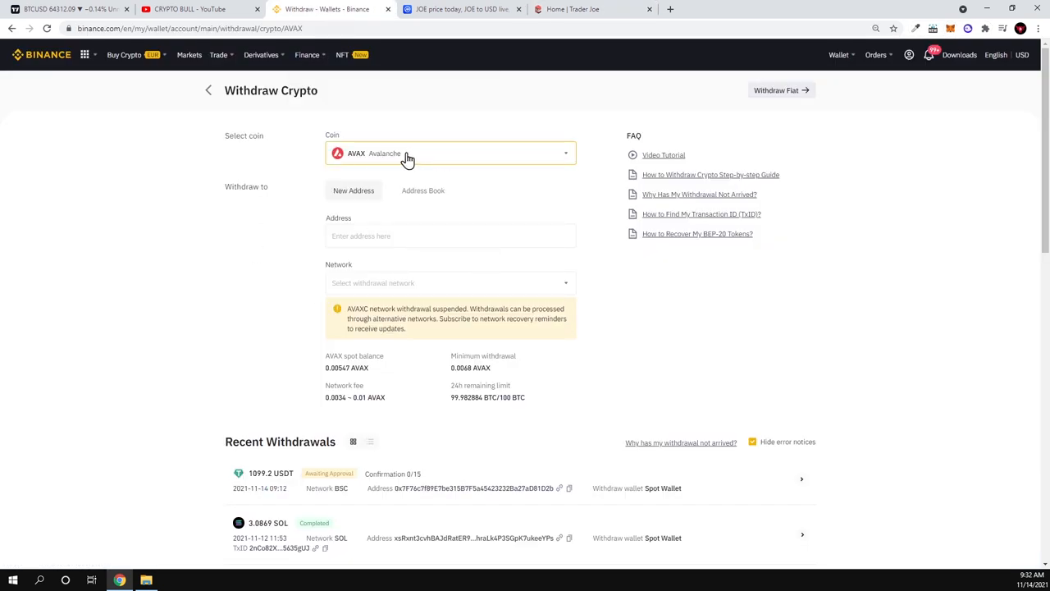
Dismiss the Select coin dialog and open the AVAX withdrawal network chooser.
{"action": "left_click", "coordinate": [449, 154]}
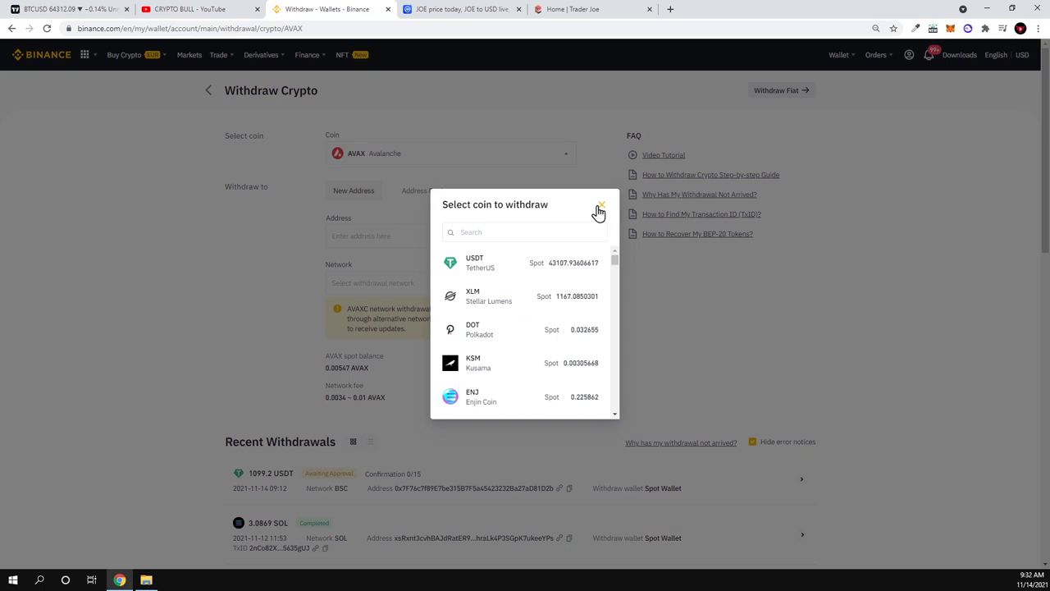
{"action": "left_click", "coordinate": [601, 204]}
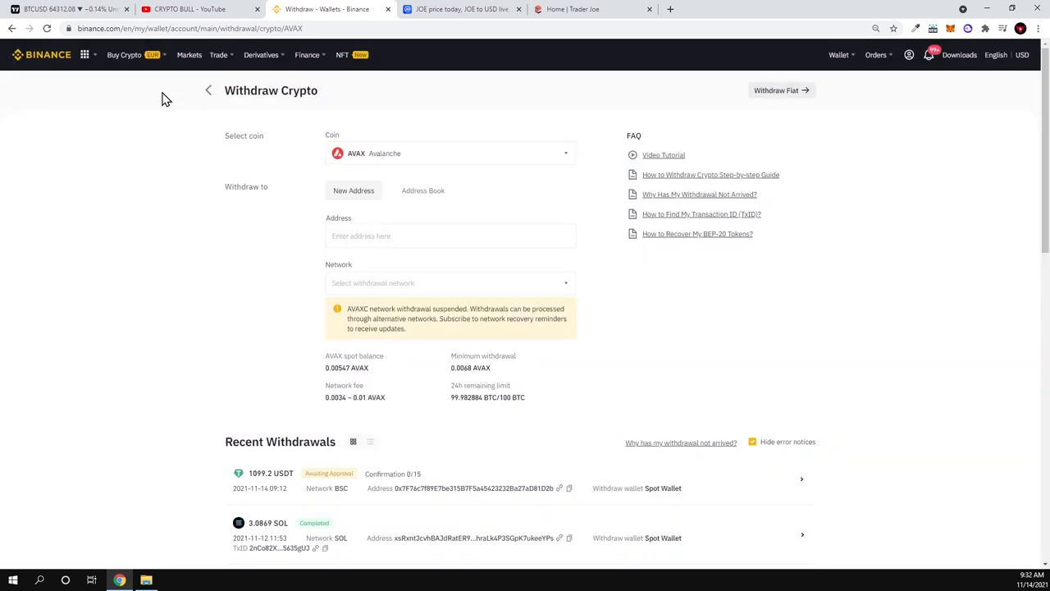
{"action": "left_click", "coordinate": [451, 235]}
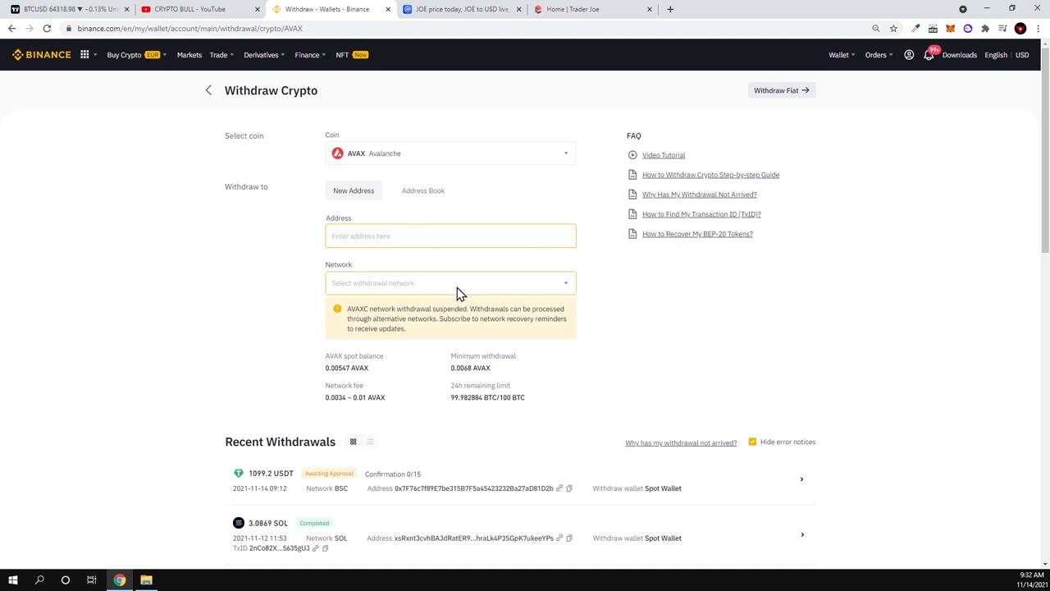
{"action": "left_click", "coordinate": [450, 283]}
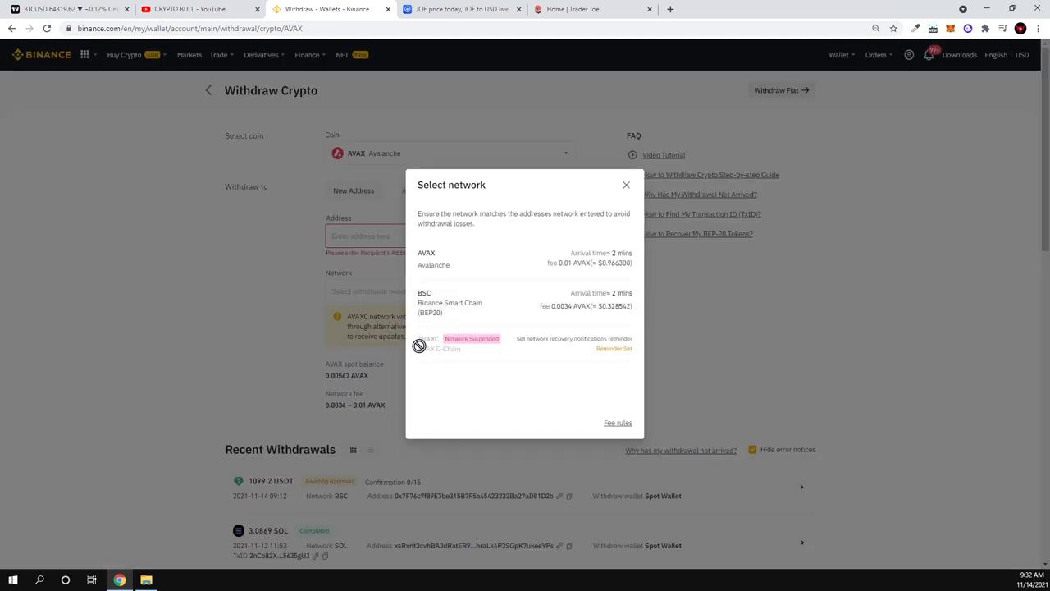
{"action": "mouse_move", "coordinate": [437, 356]}
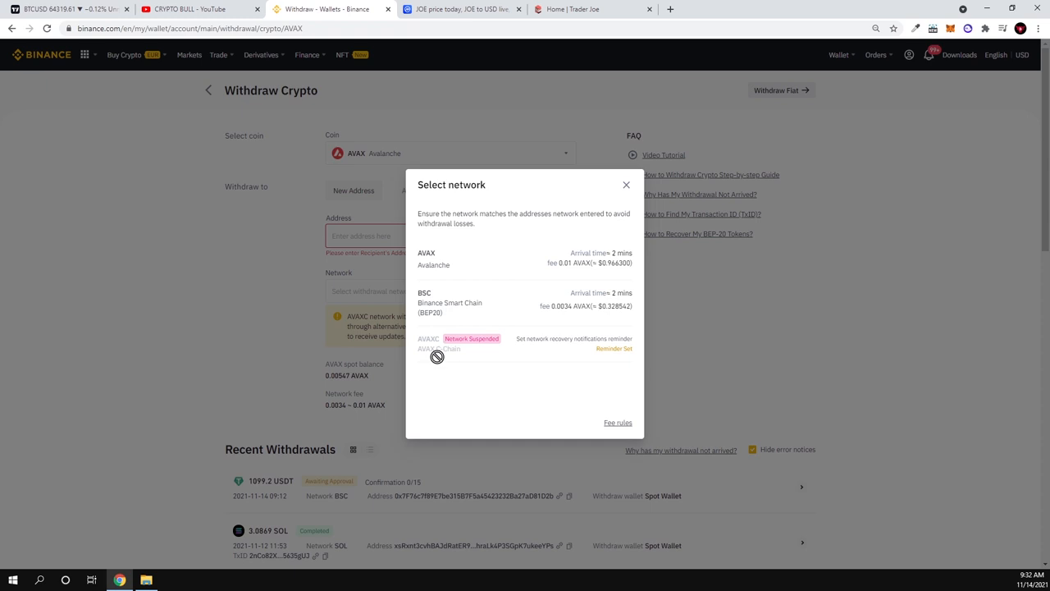
{"action": "mouse_move", "coordinate": [490, 351]}
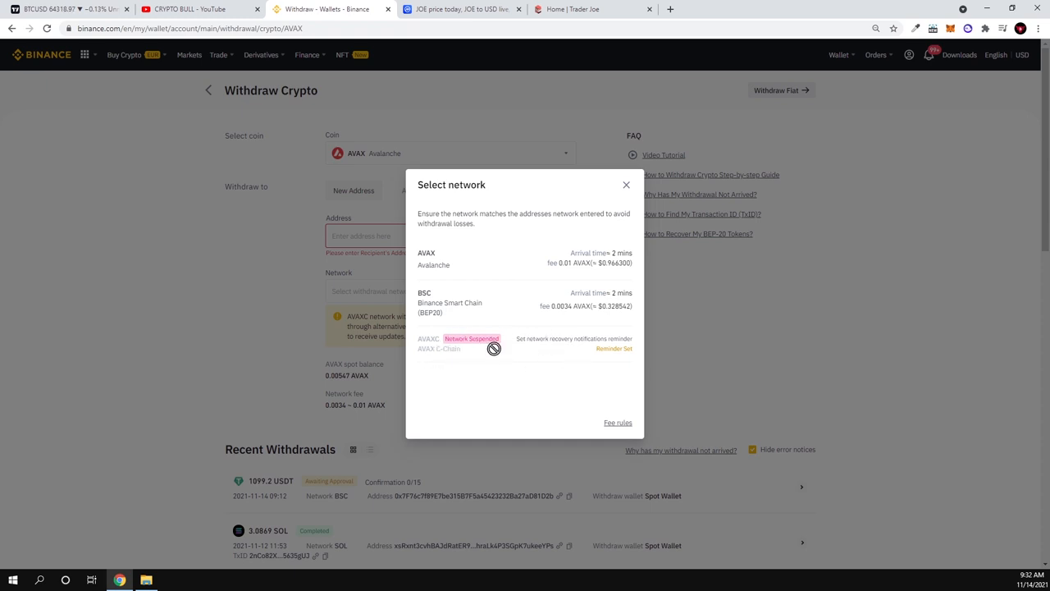
{"action": "mouse_move", "coordinate": [527, 343]}
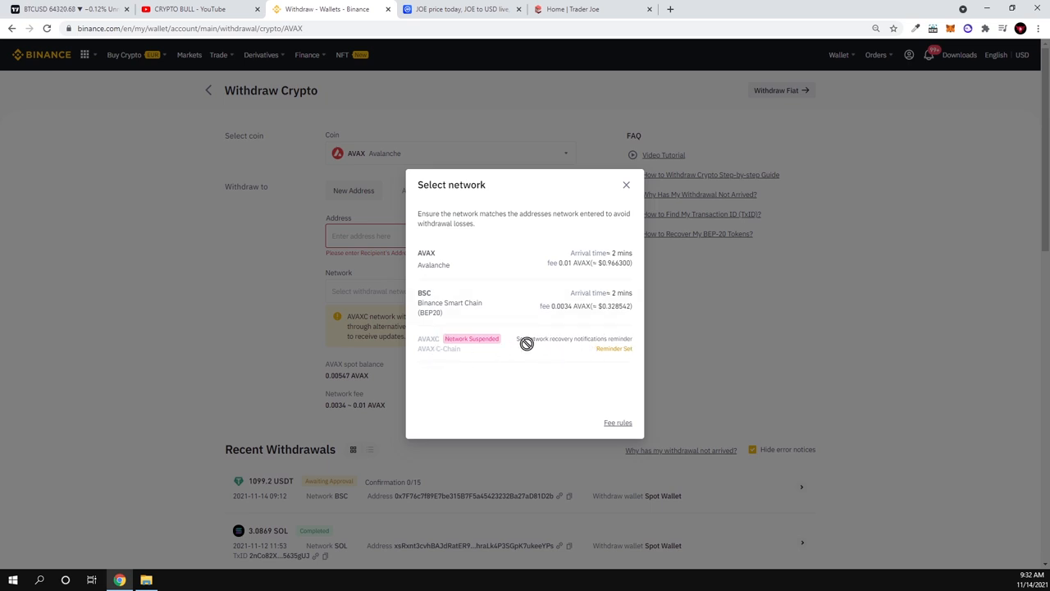
{"action": "mouse_move", "coordinate": [657, 360]}
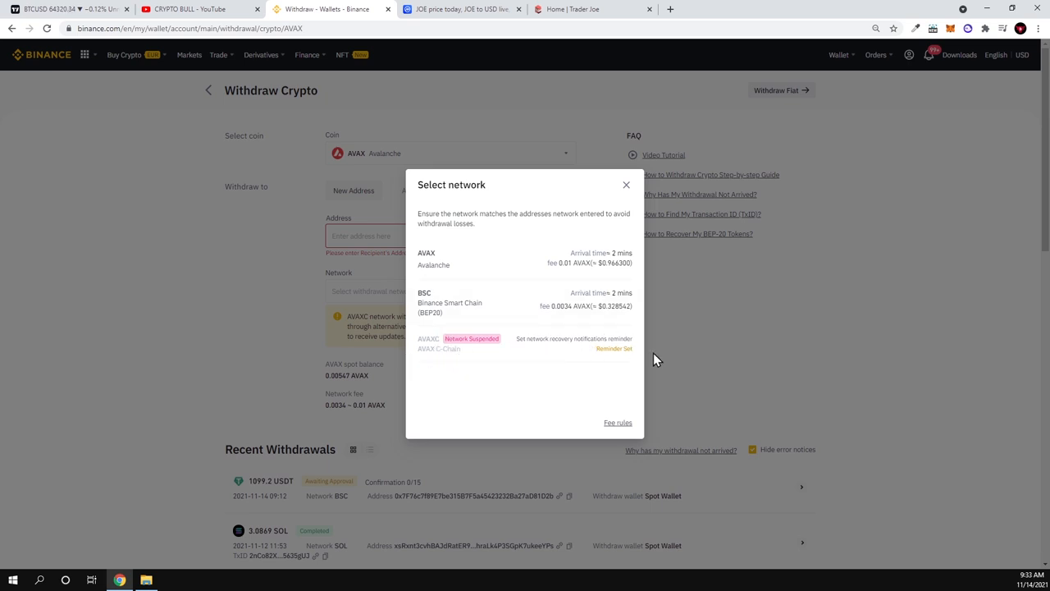
{"action": "mouse_move", "coordinate": [534, 374]}
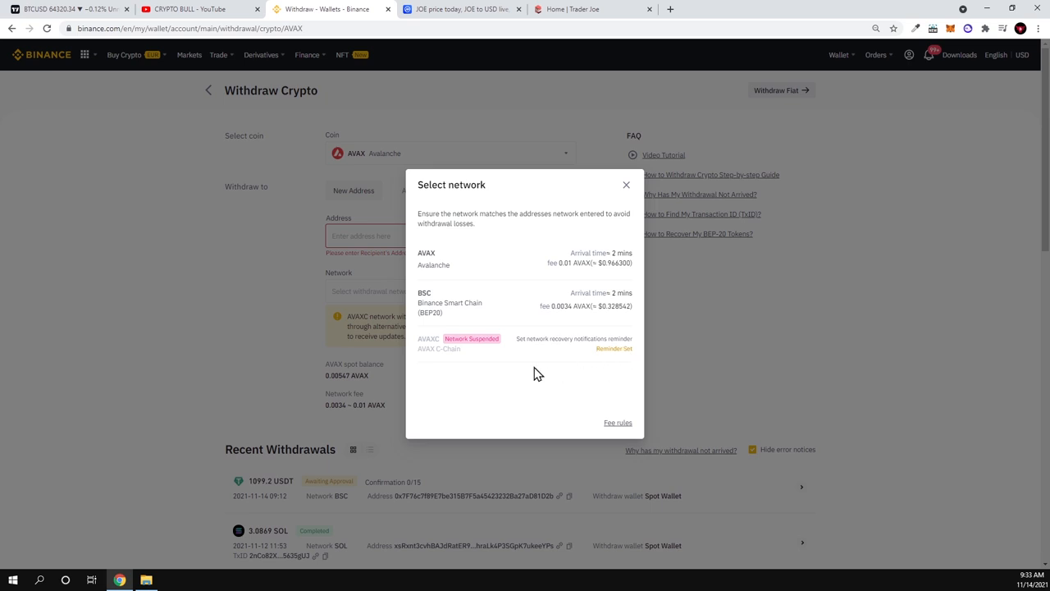
{"action": "mouse_move", "coordinate": [468, 351]}
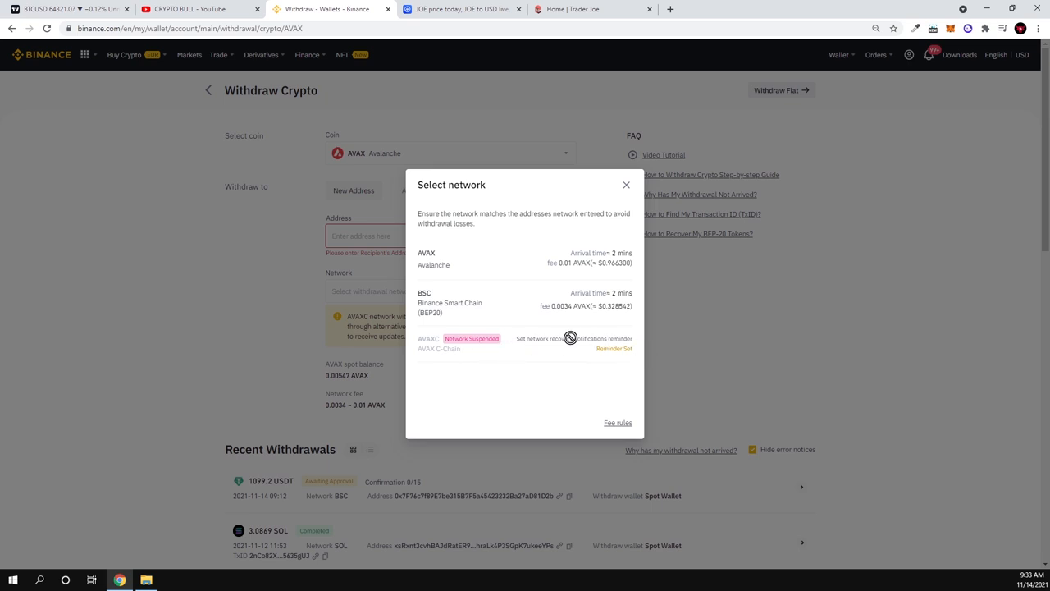
{"action": "mouse_move", "coordinate": [626, 361]}
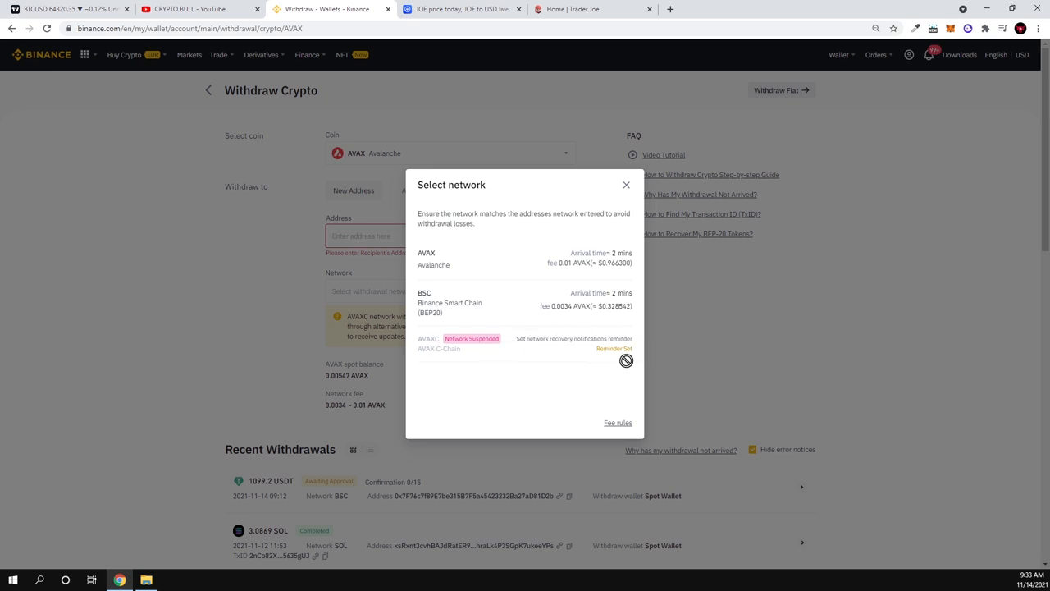
{"action": "mouse_move", "coordinate": [528, 378]}
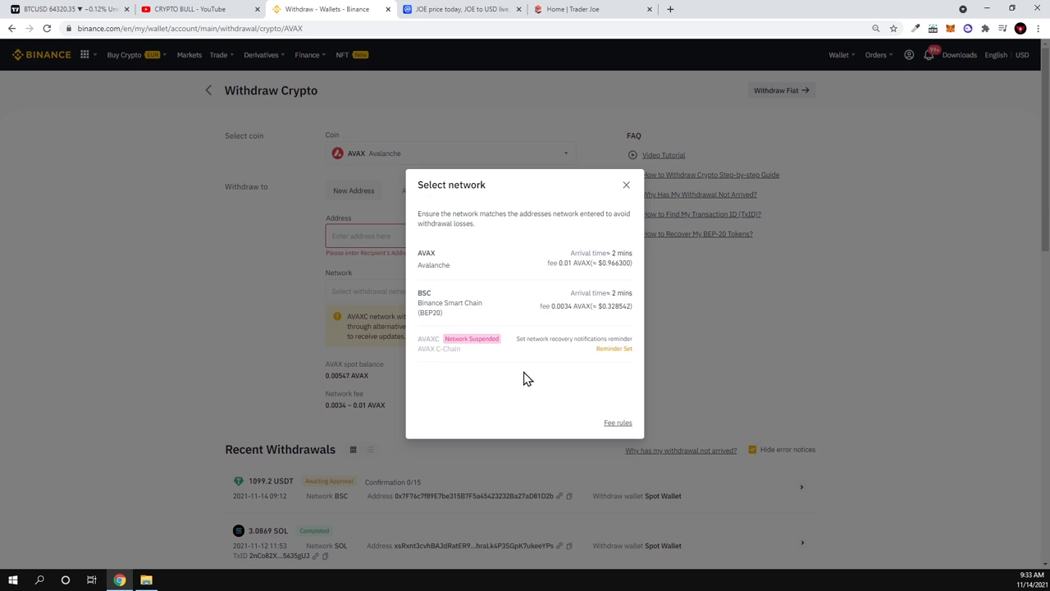
{"action": "mouse_move", "coordinate": [482, 348]}
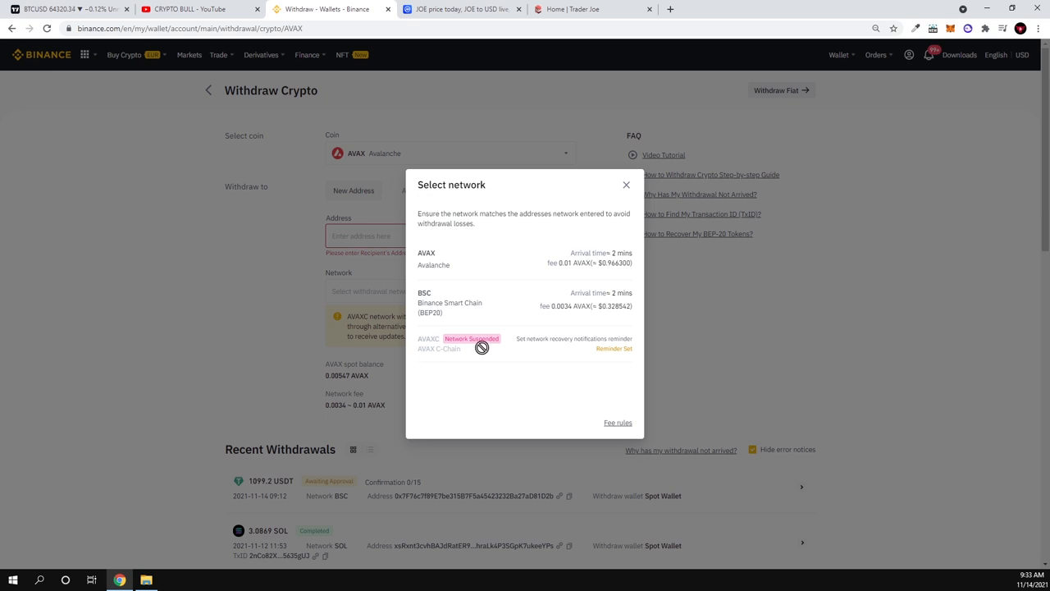
{"action": "mouse_move", "coordinate": [952, 28]}
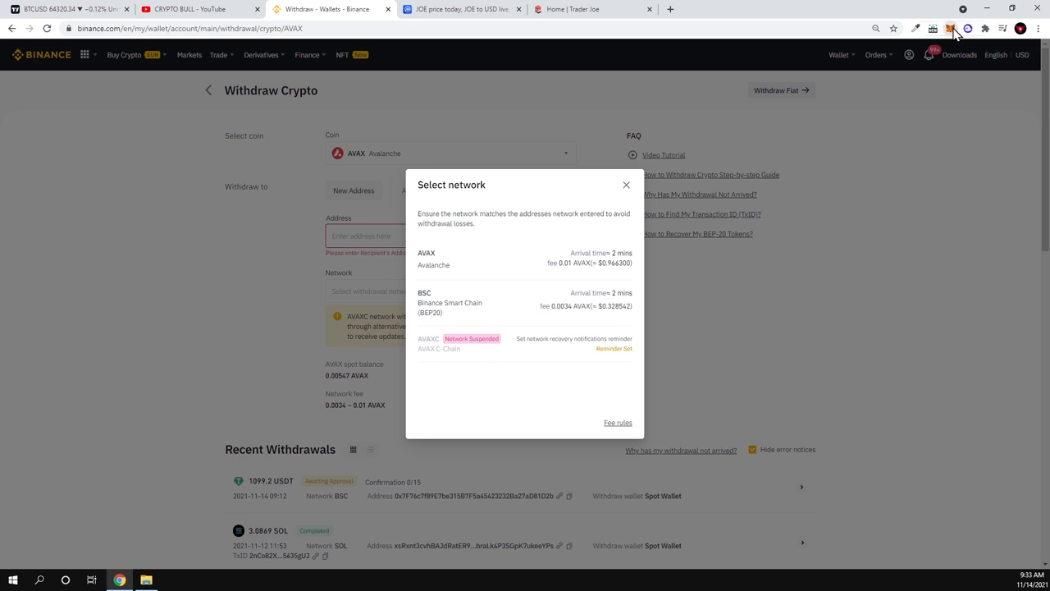
{"action": "left_click", "coordinate": [951, 27]}
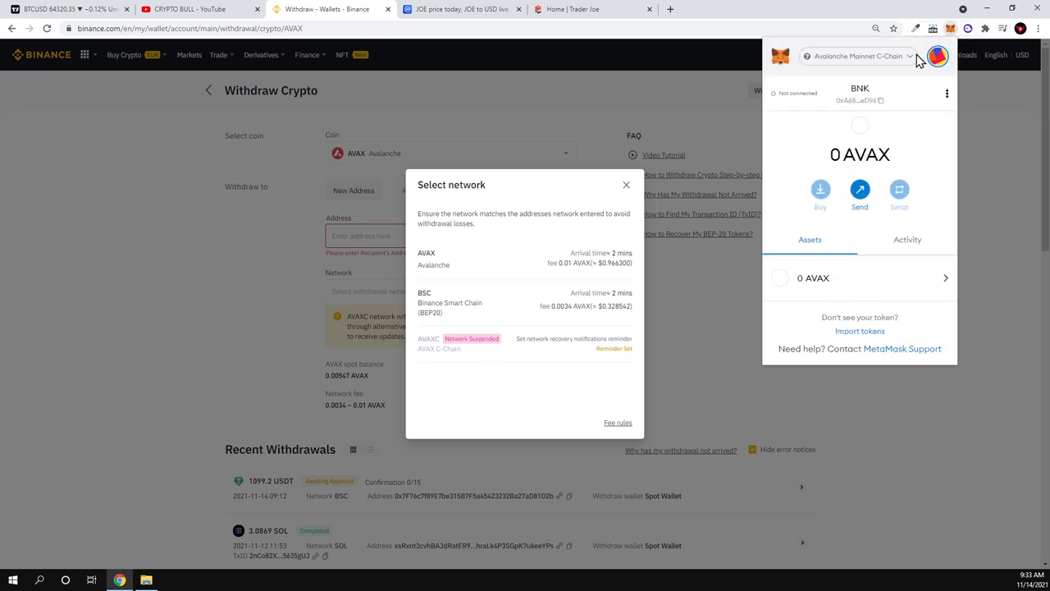
{"action": "mouse_move", "coordinate": [860, 92]}
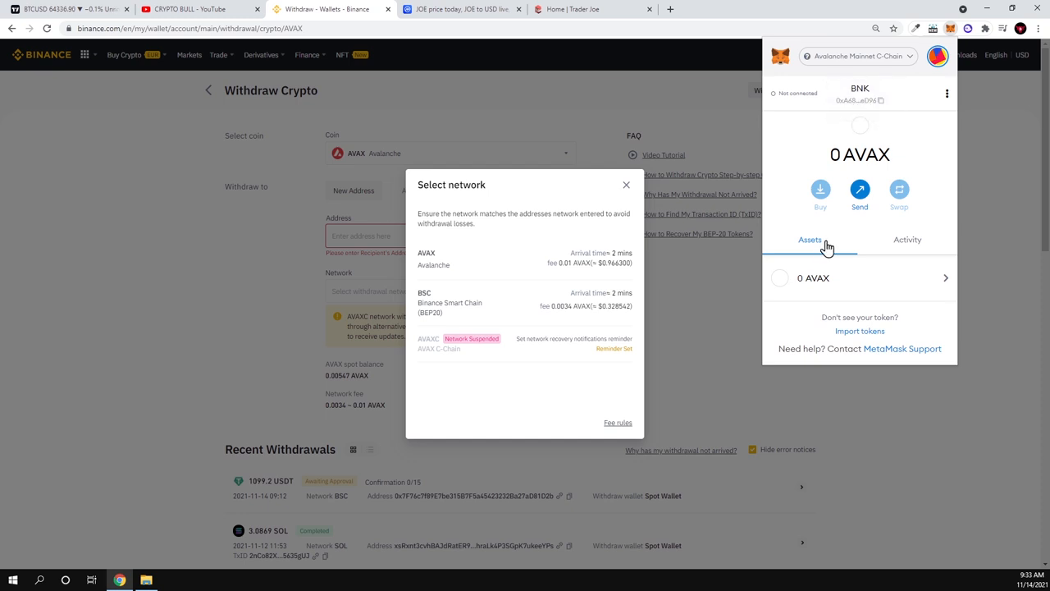
{"action": "mouse_move", "coordinate": [860, 154]}
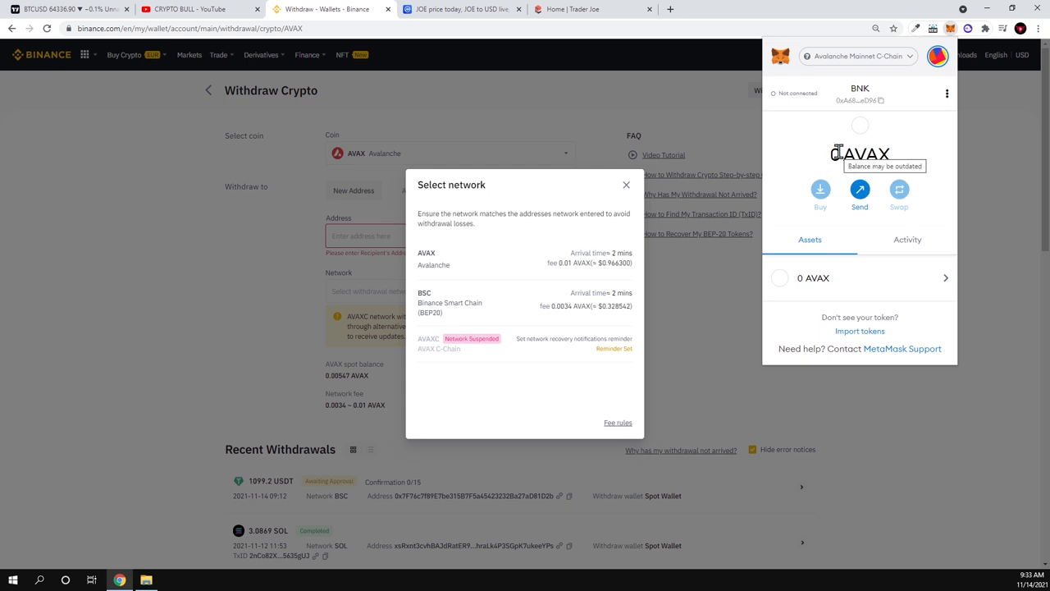
{"action": "mouse_move", "coordinate": [860, 153]}
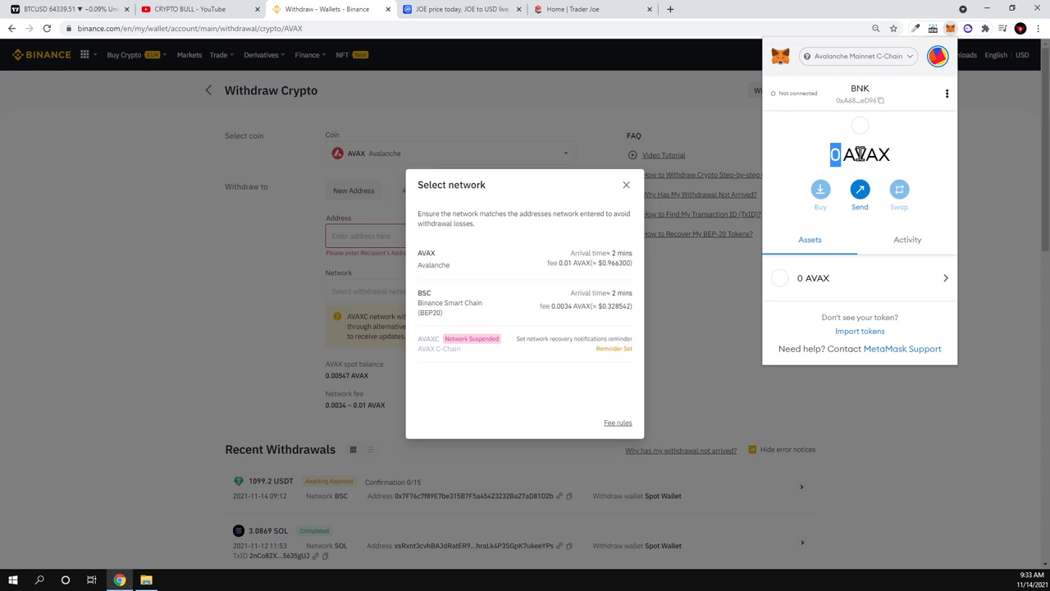
{"action": "left_click", "coordinate": [697, 113]}
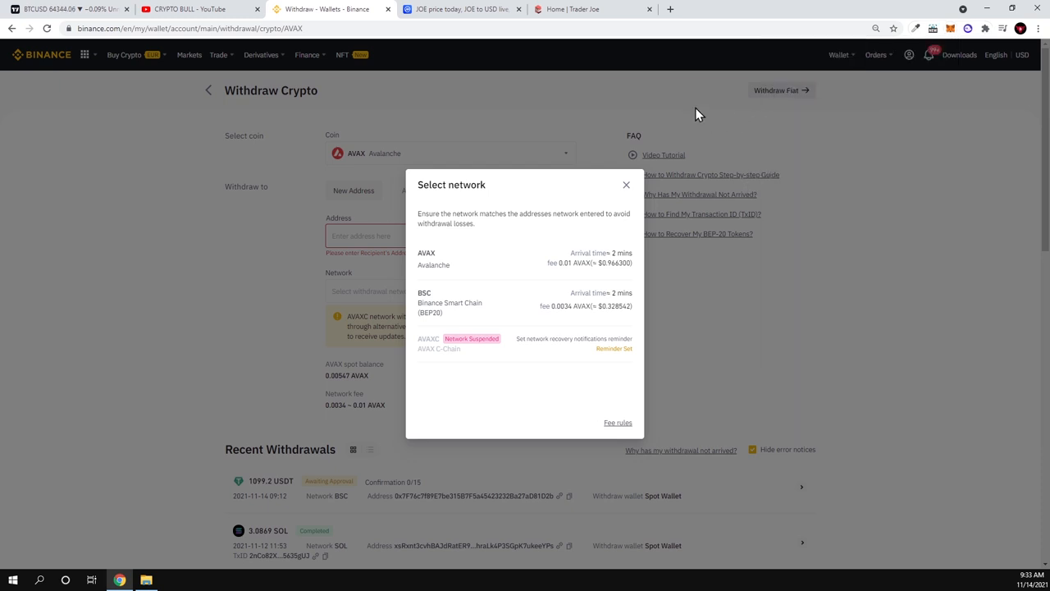
{"action": "mouse_move", "coordinate": [715, 117]}
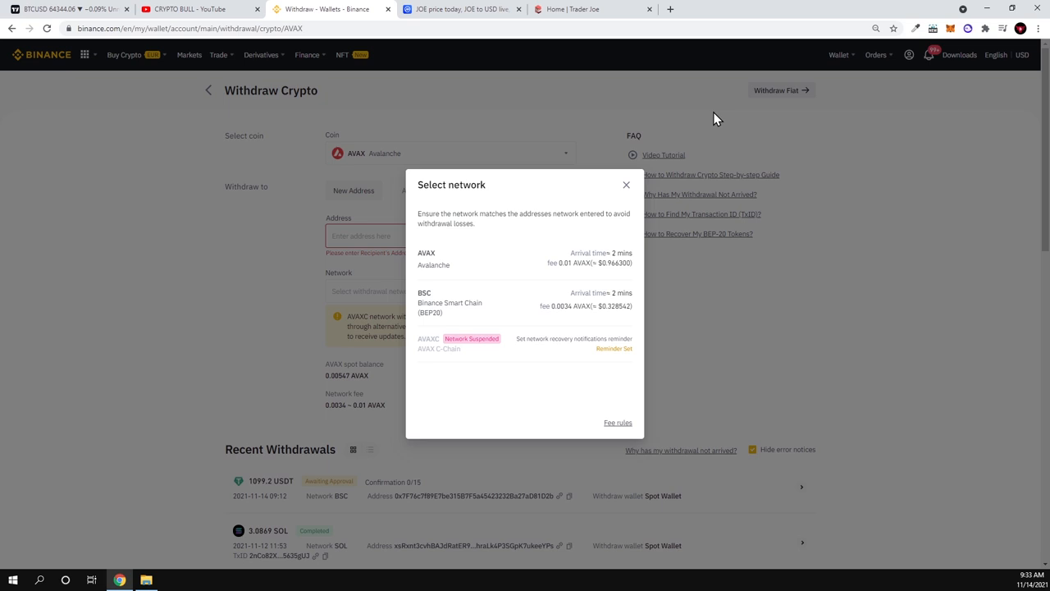